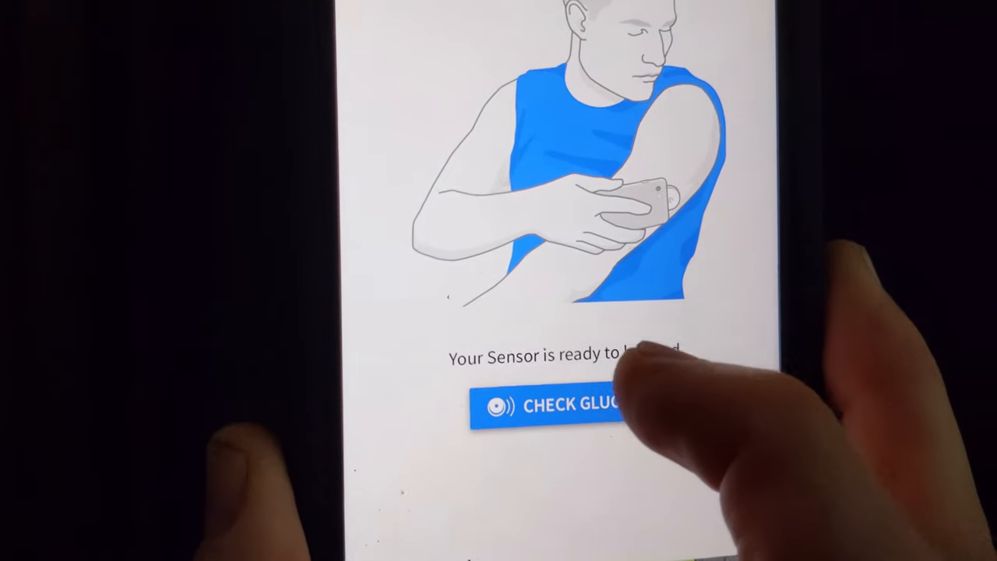
# Step: Start a glucose reading now that the LibreLink sensor is ready to scan
pyautogui.click(553, 405)
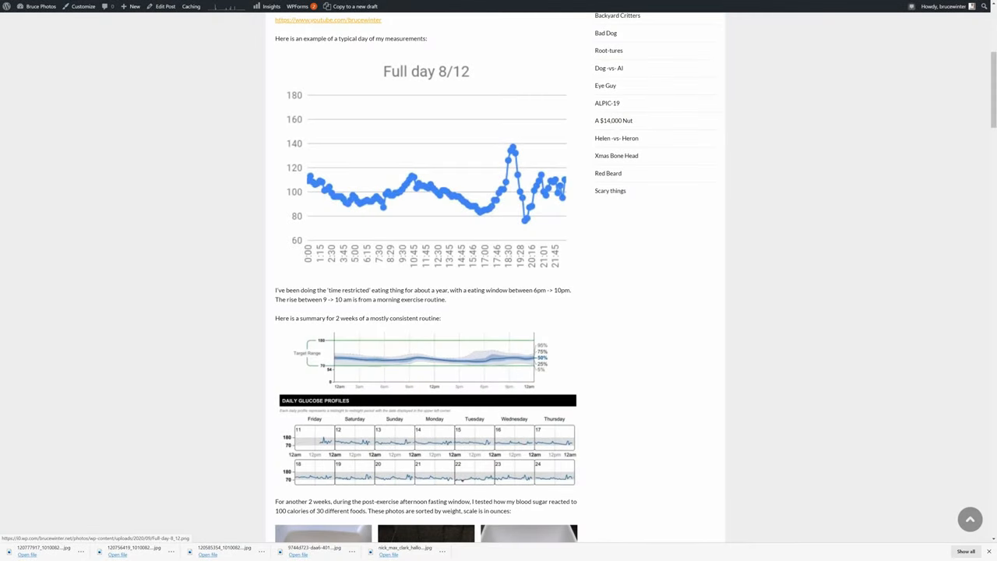
pyautogui.moveTo(499, 209)
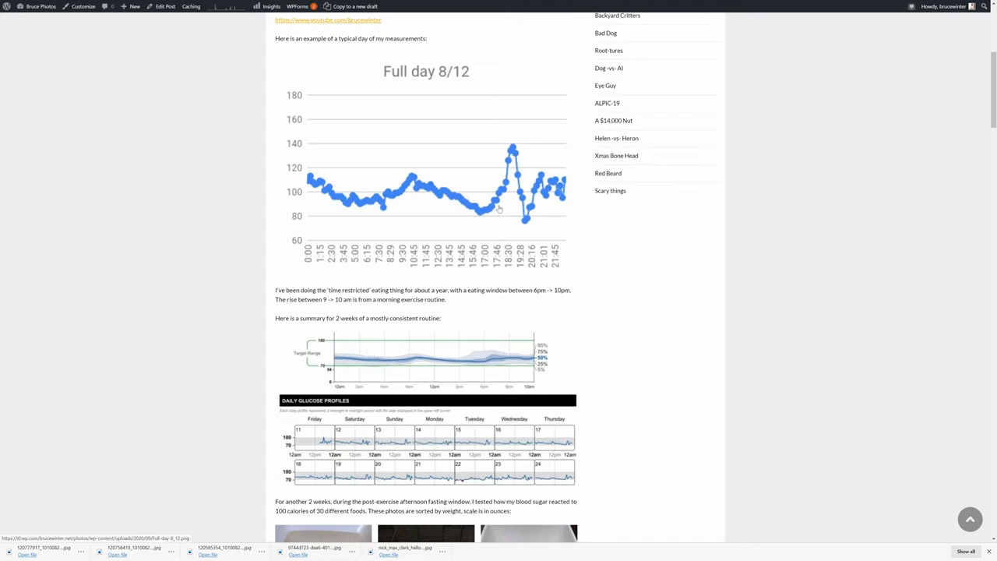
pyautogui.moveTo(495, 190)
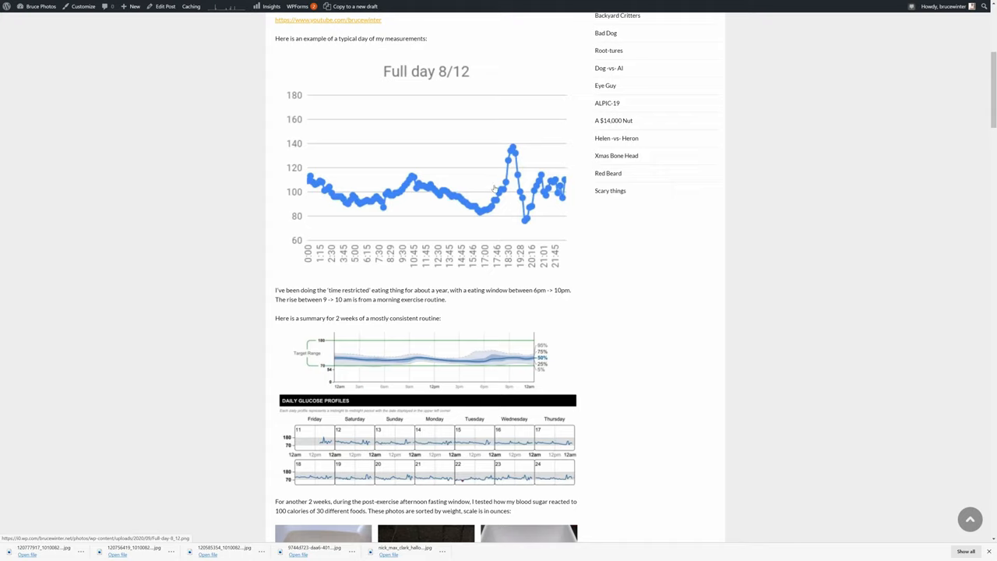
pyautogui.moveTo(516, 153)
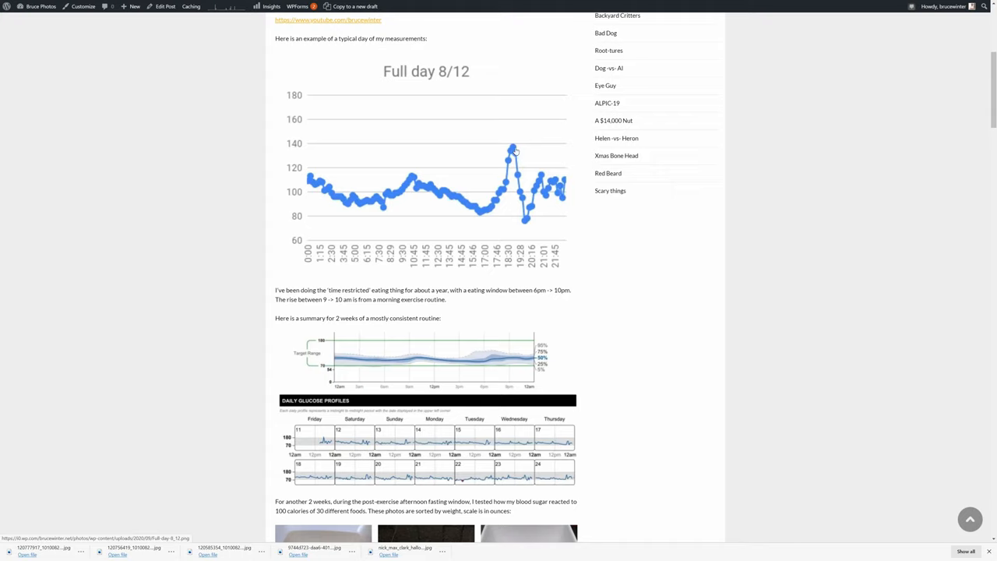
pyautogui.moveTo(561, 190)
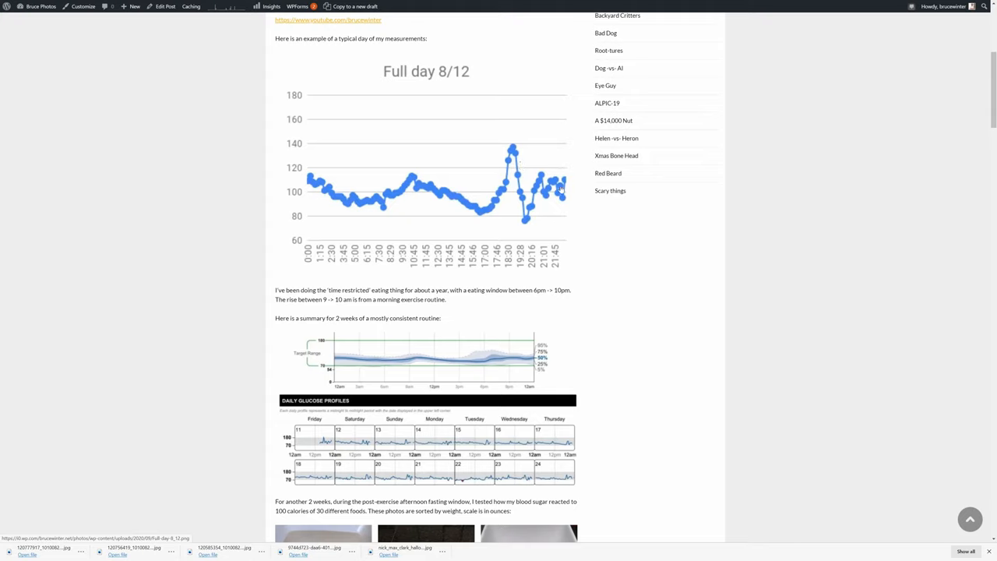
pyautogui.moveTo(308, 178)
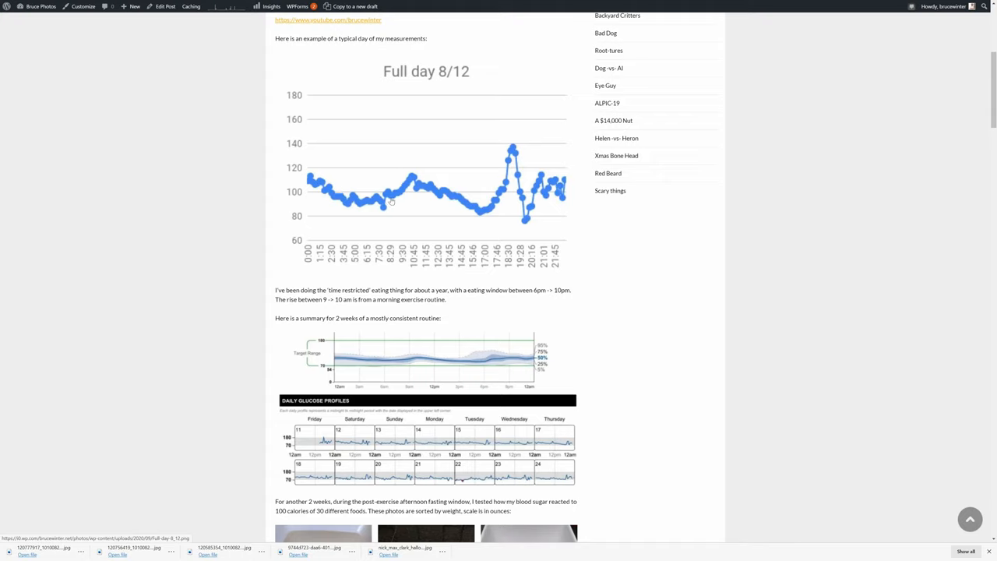
pyautogui.moveTo(414, 182)
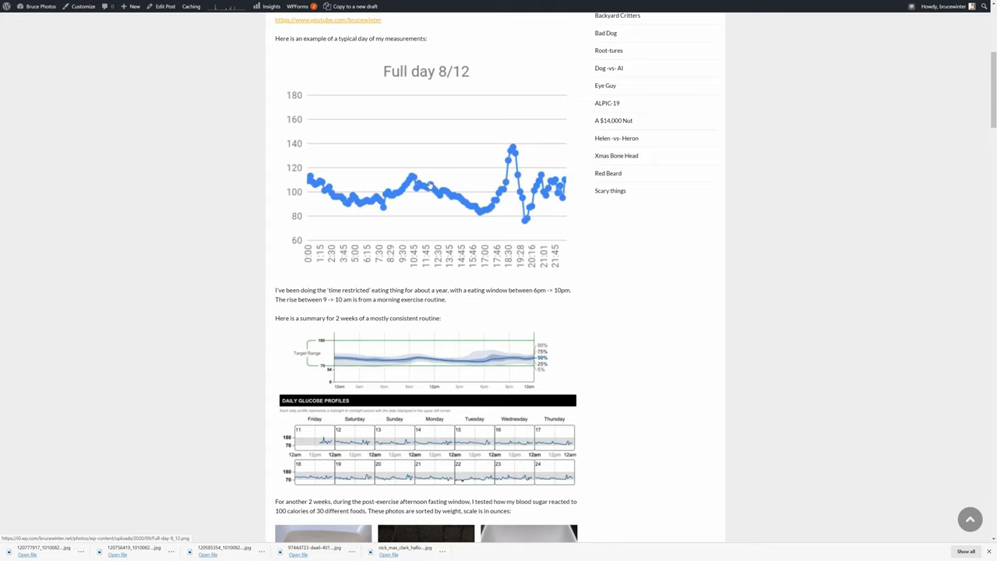
pyautogui.moveTo(480, 213)
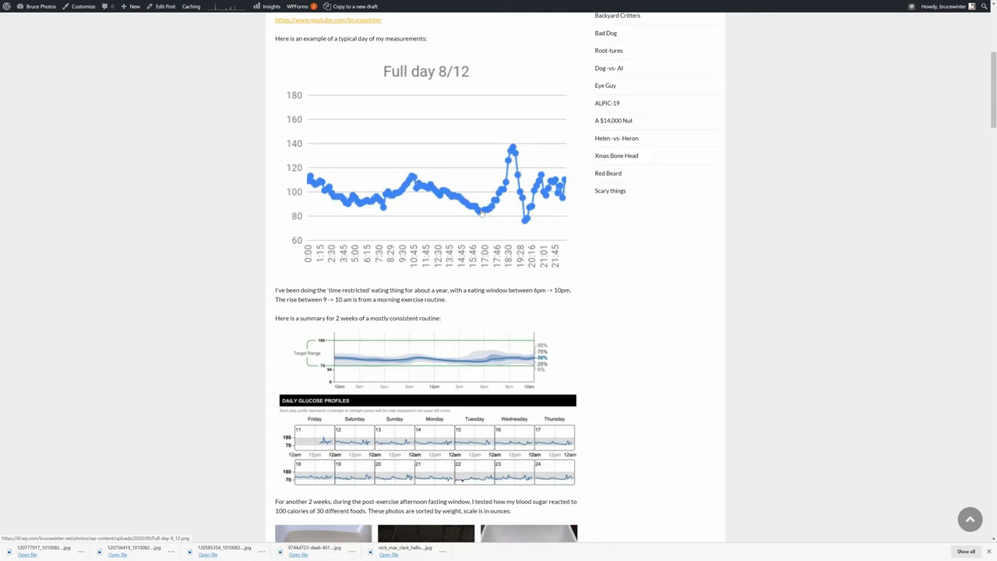
pyautogui.moveTo(479, 215)
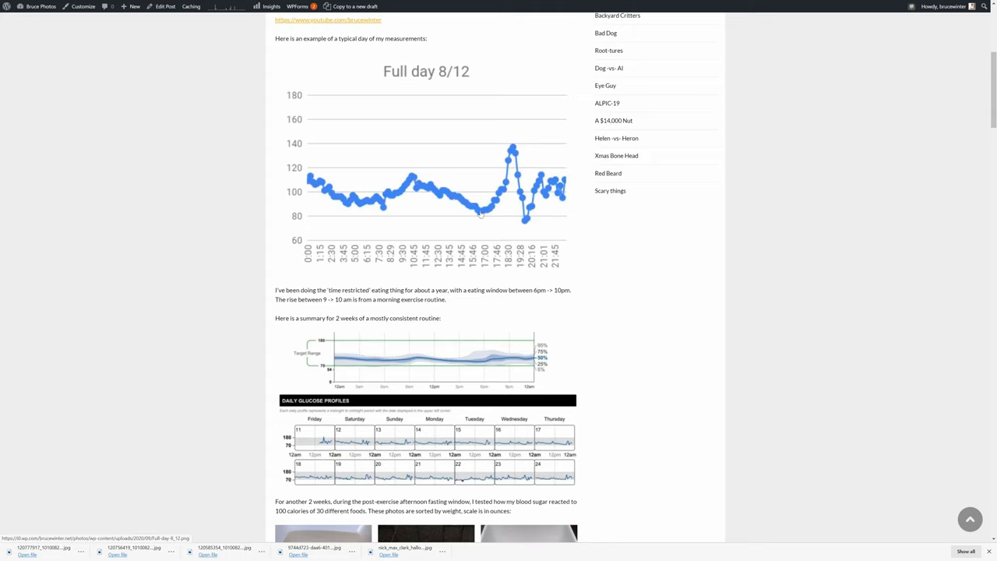
pyautogui.moveTo(479, 217)
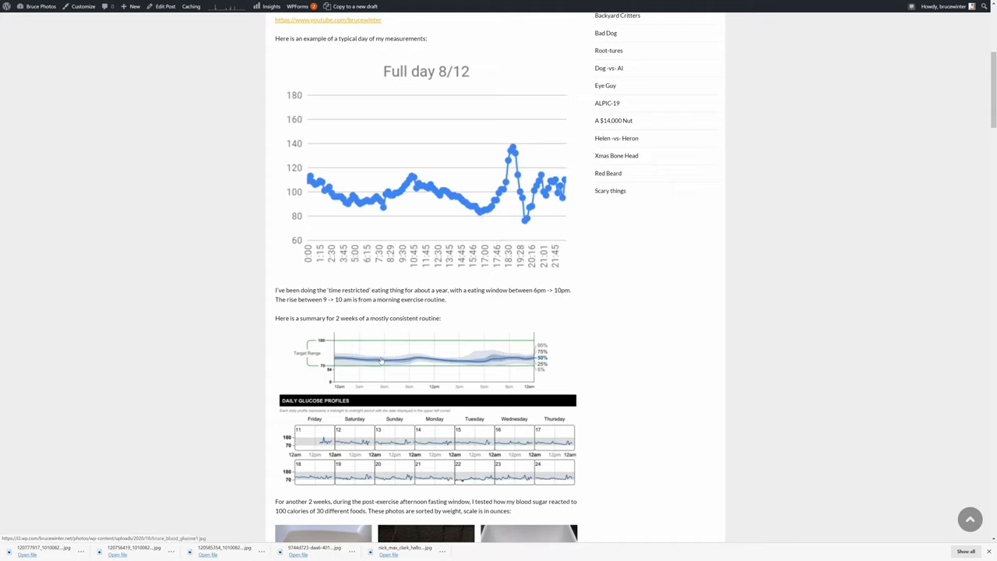
pyautogui.moveTo(486, 364)
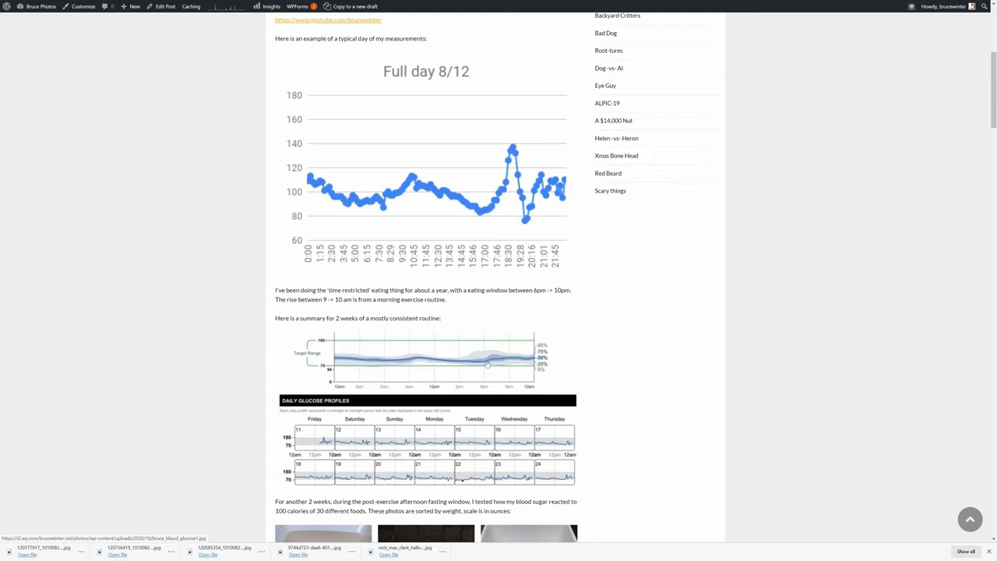
pyautogui.moveTo(475, 442)
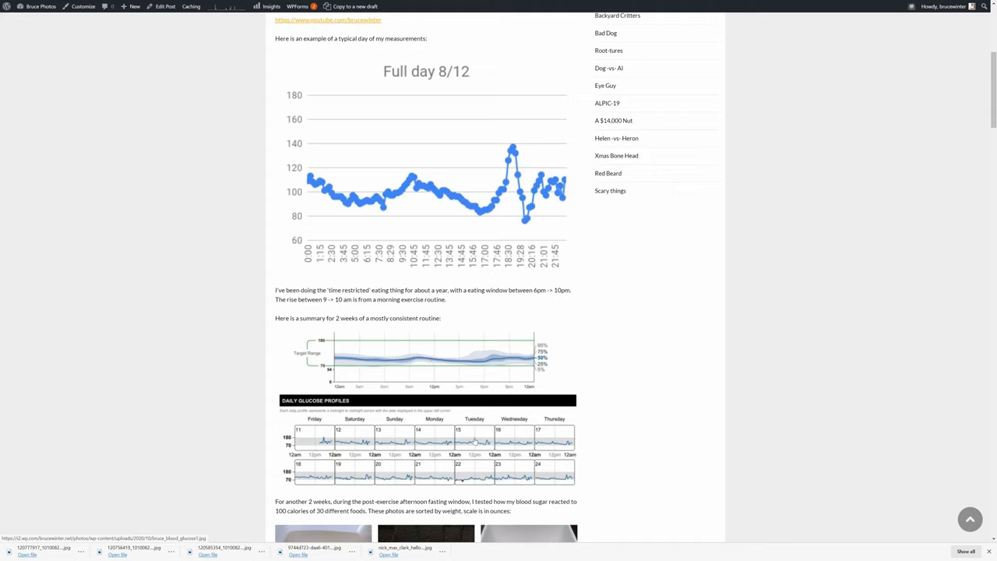
pyautogui.moveTo(363, 428)
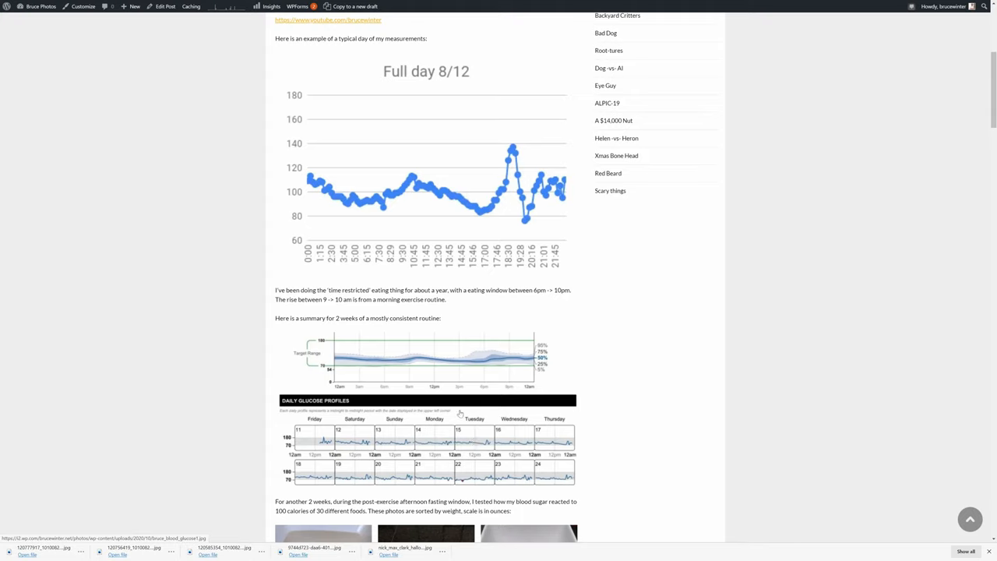
# Step: Scroll past the weighed fruit and vegetable photos to the 100-calorie note and first two-hour charts
pyautogui.scroll(-3)
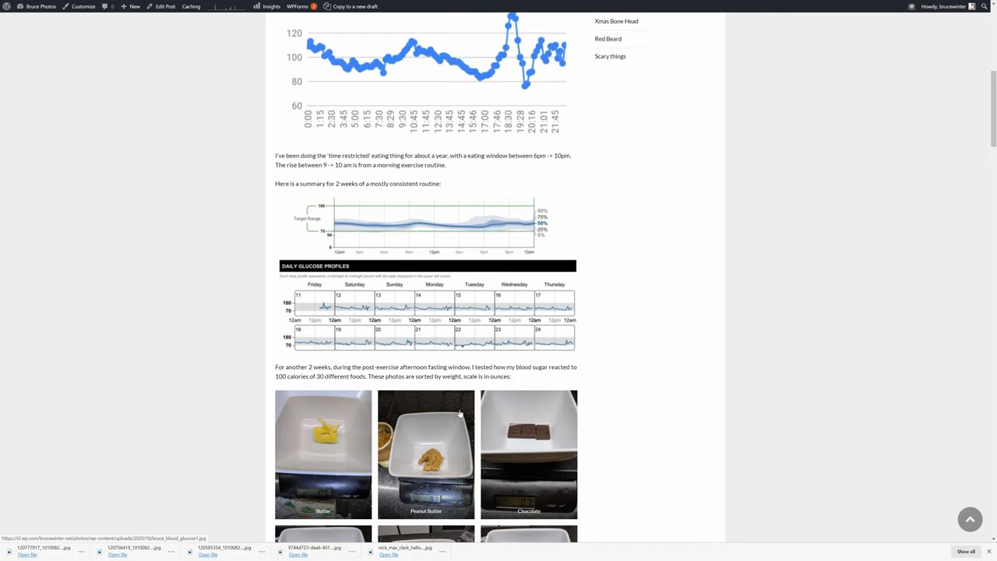
pyautogui.scroll(-3)
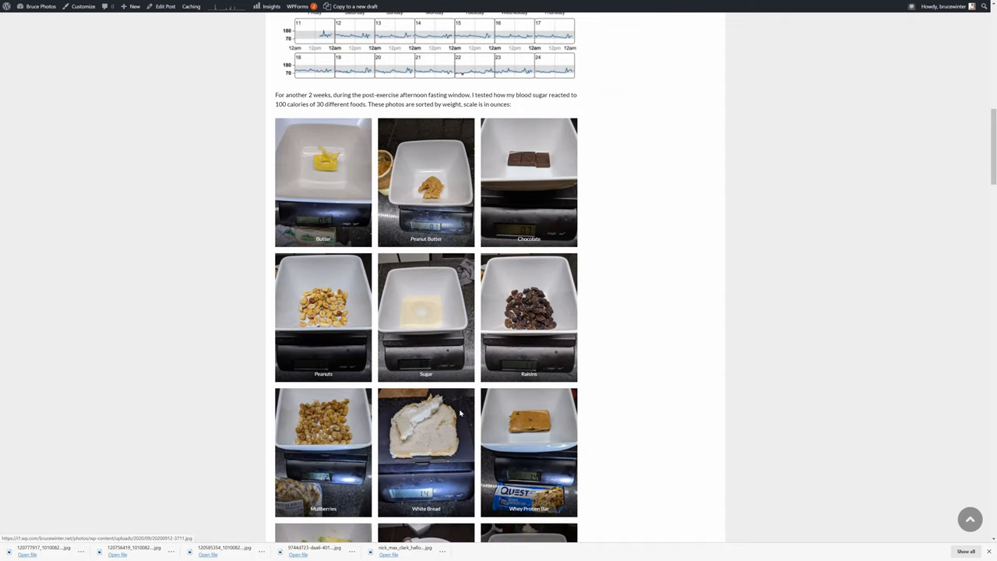
pyautogui.scroll(-3)
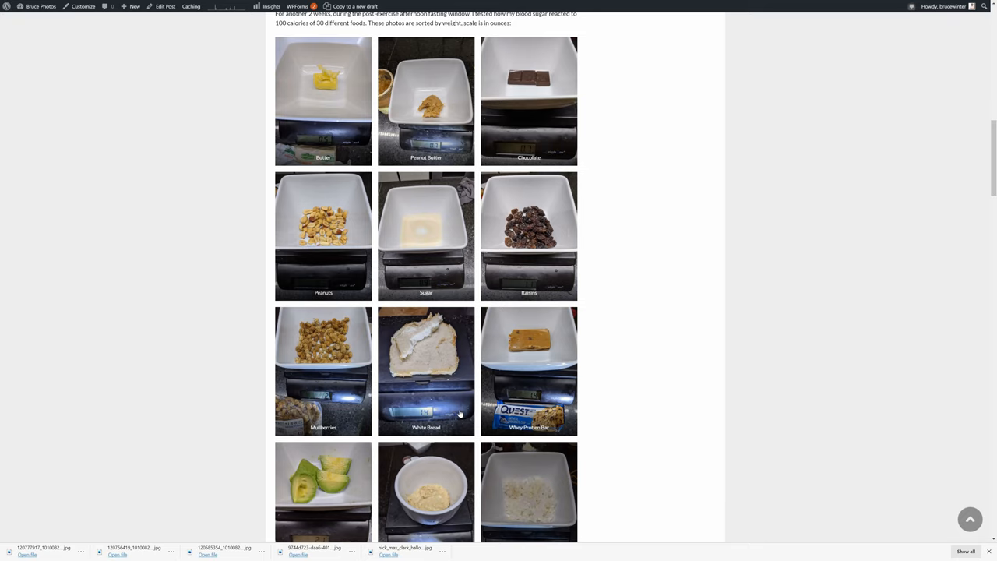
pyautogui.moveTo(360, 172)
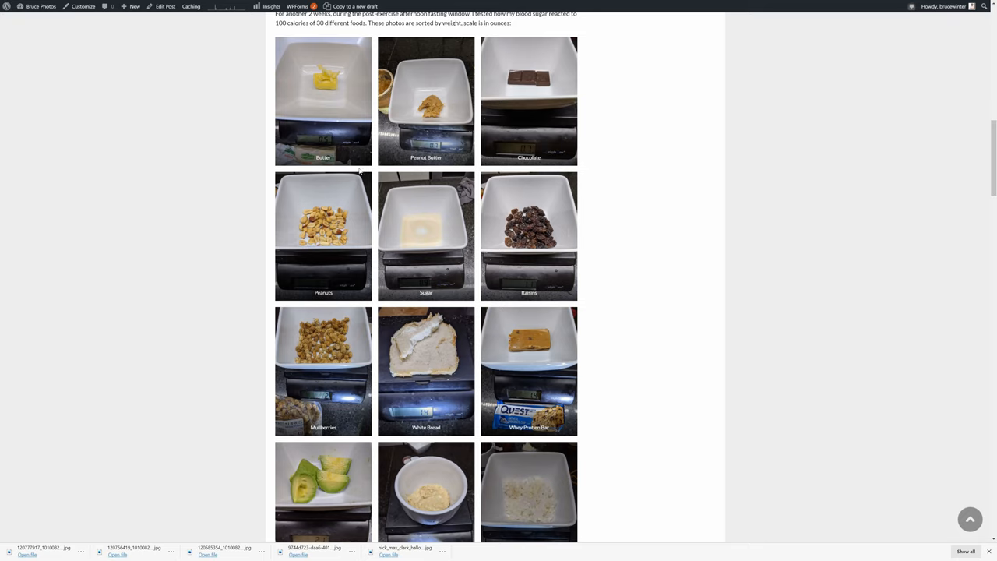
pyautogui.moveTo(321, 143)
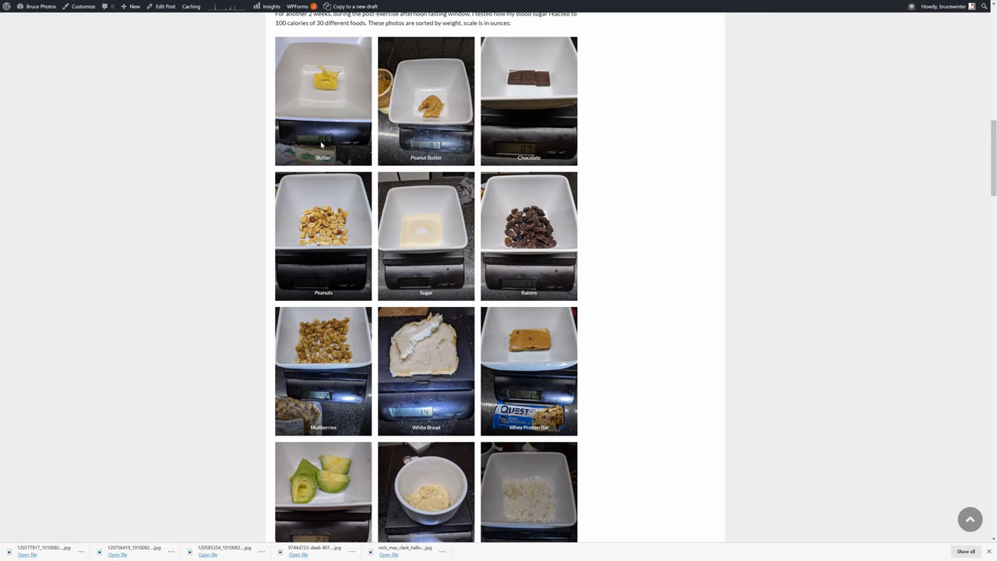
pyautogui.moveTo(427, 149)
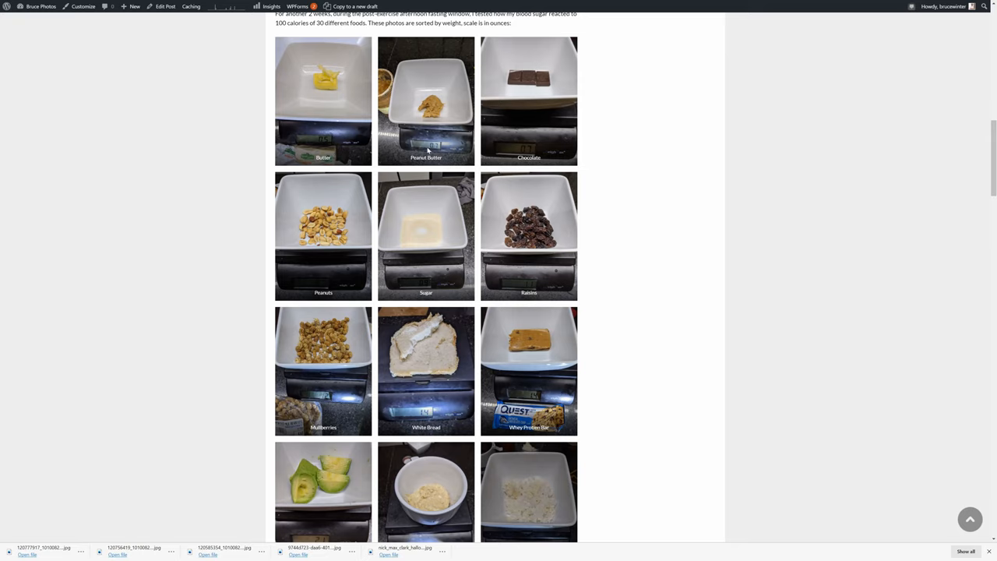
pyautogui.moveTo(480, 148)
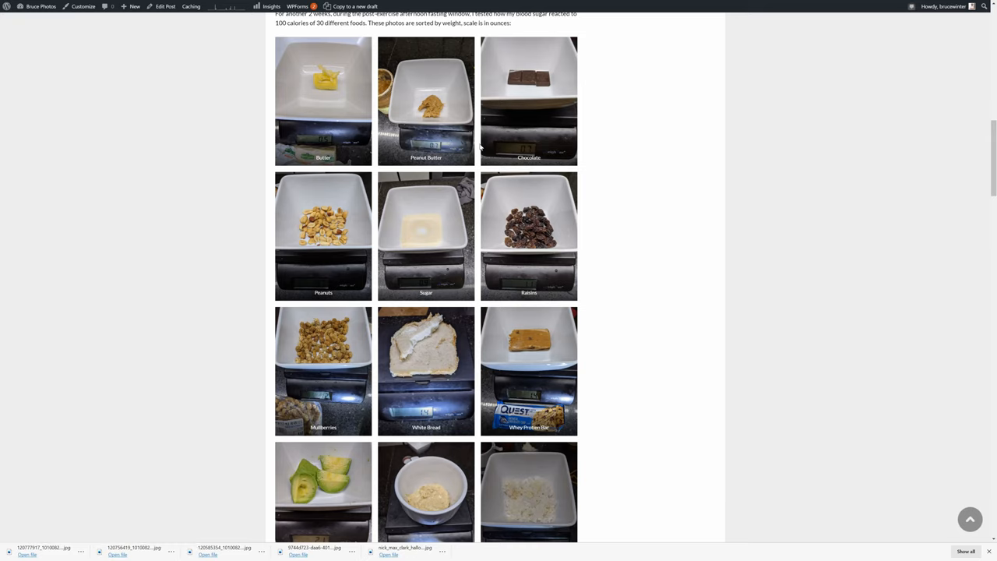
pyautogui.moveTo(533, 140)
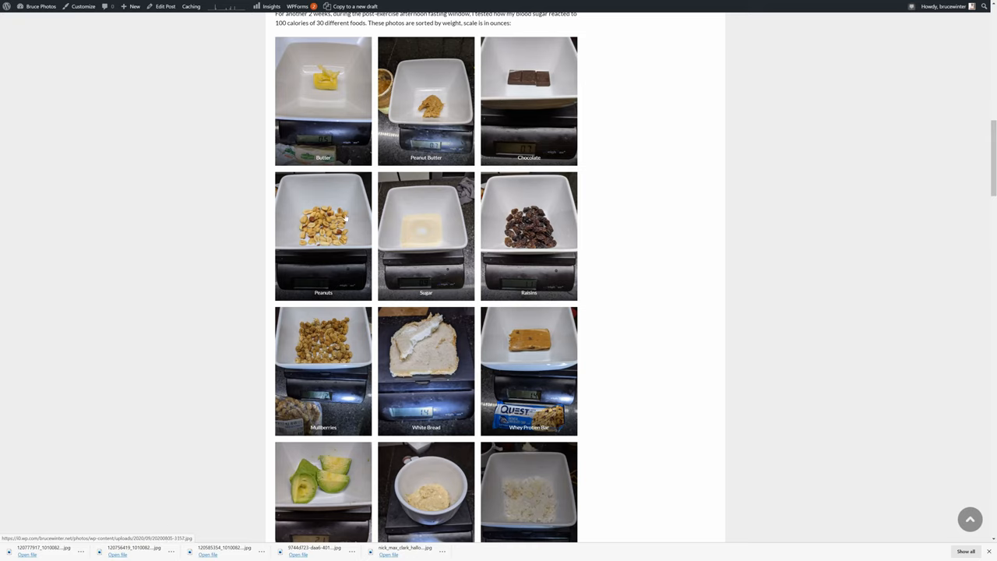
pyautogui.scroll(-3)
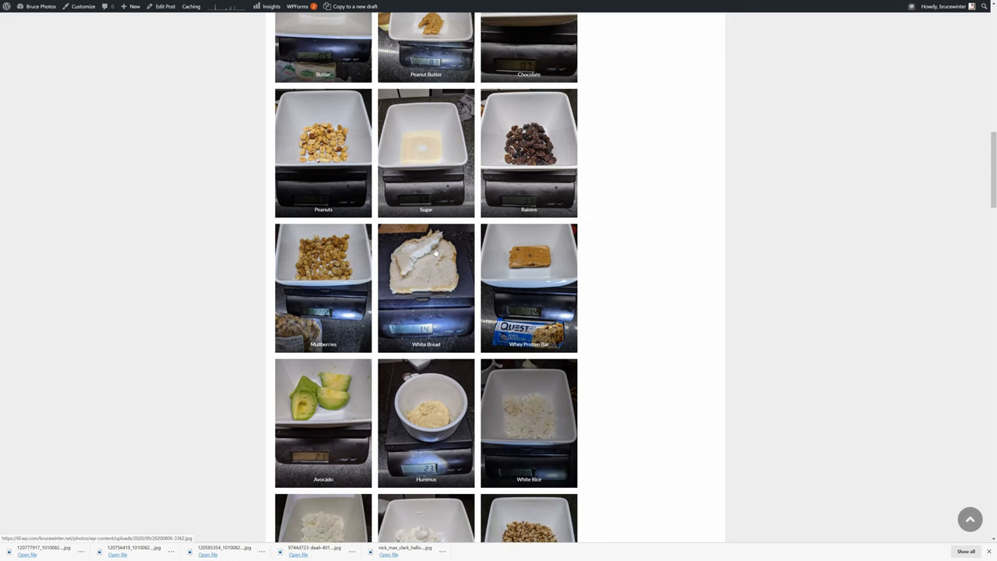
pyautogui.scroll(-3)
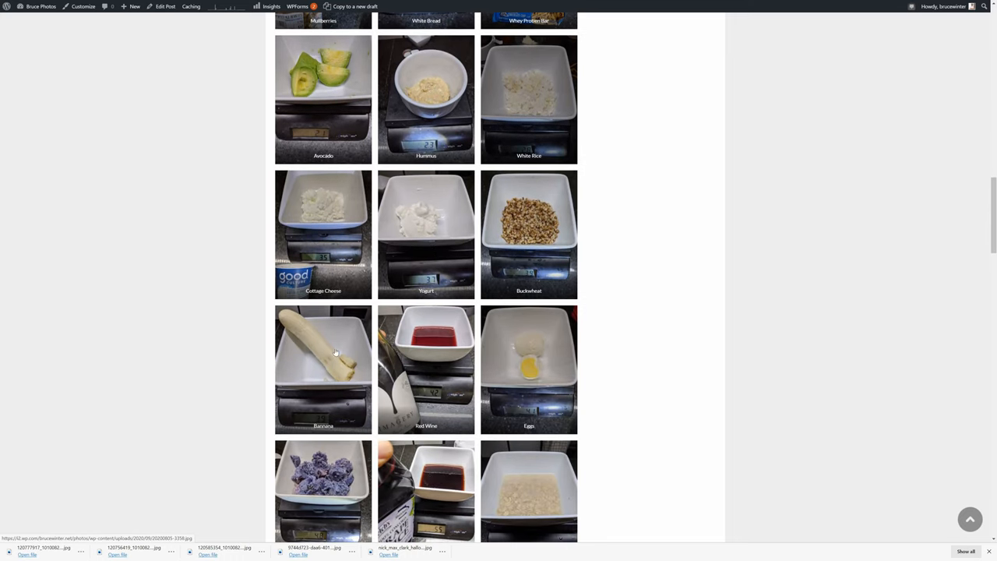
pyautogui.scroll(-3)
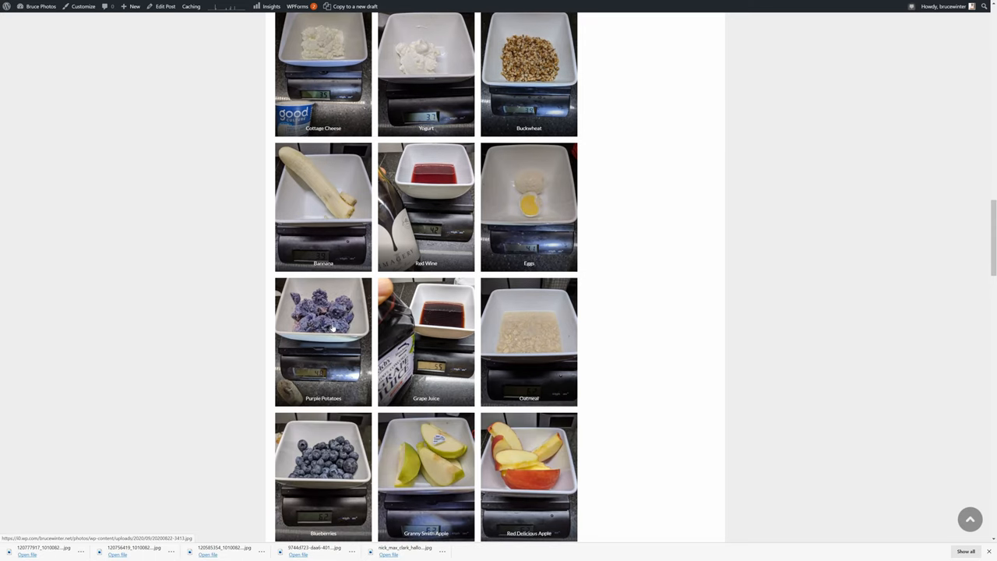
pyautogui.moveTo(359, 302)
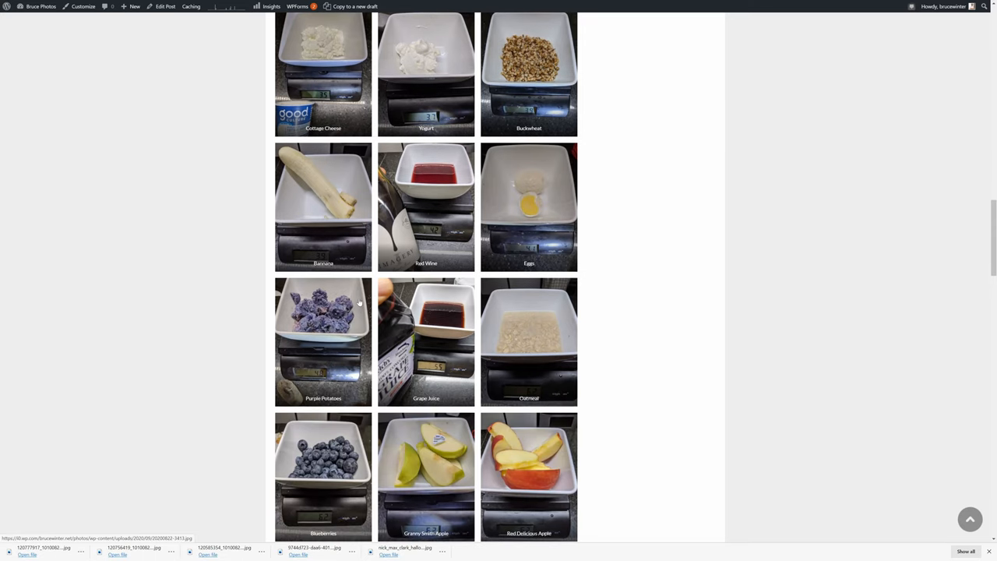
pyautogui.scroll(-3)
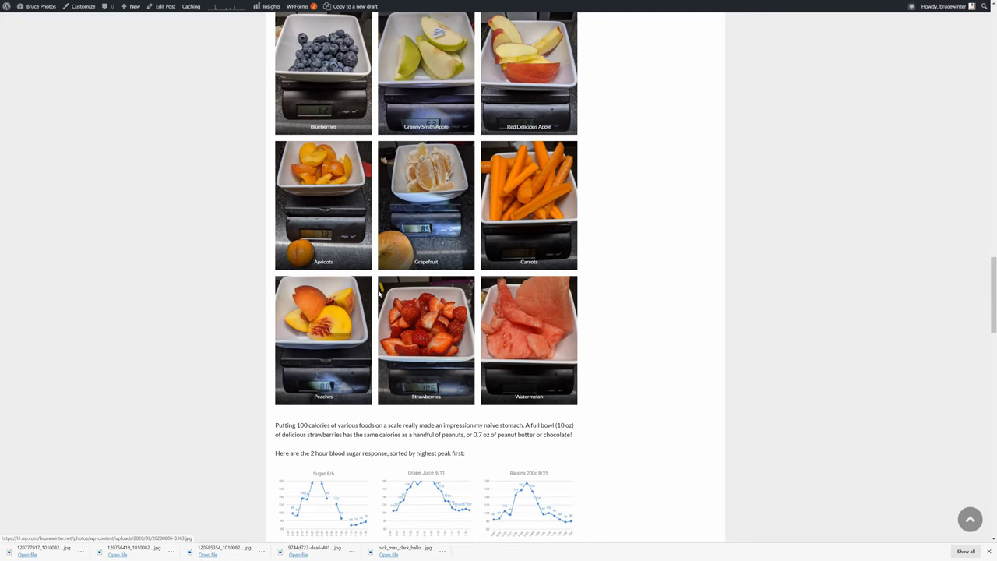
pyautogui.moveTo(424, 331)
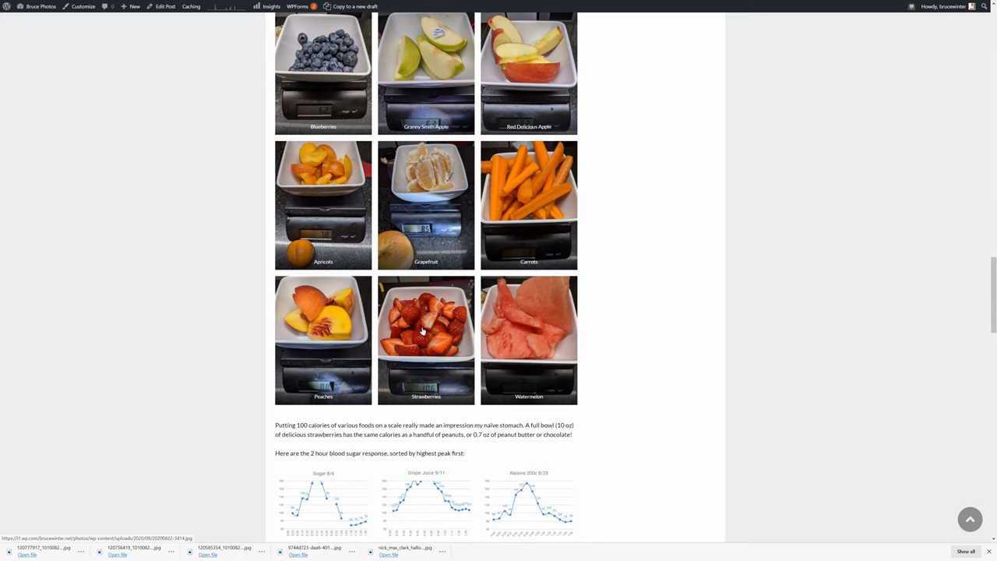
pyautogui.moveTo(417, 330)
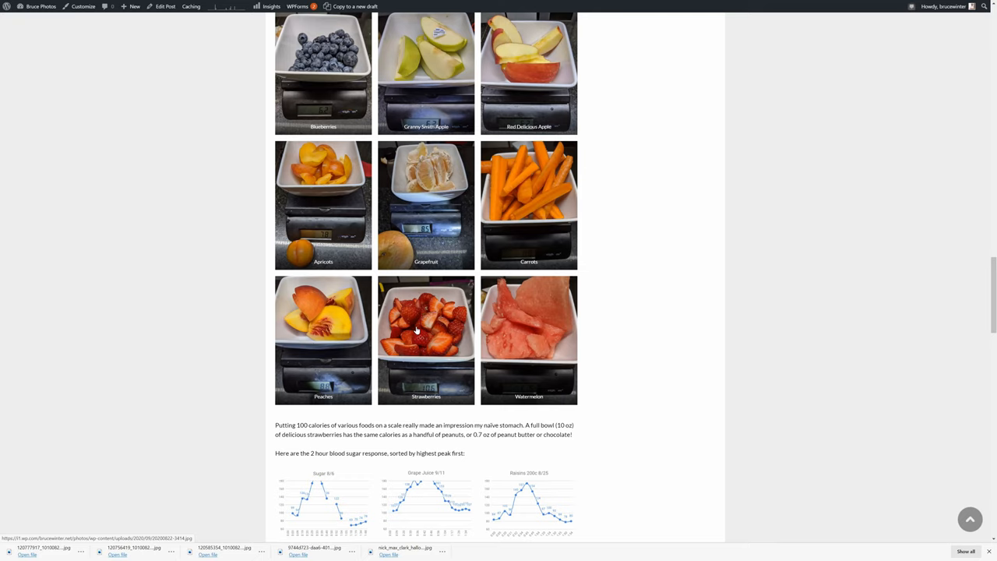
pyautogui.scroll(-3)
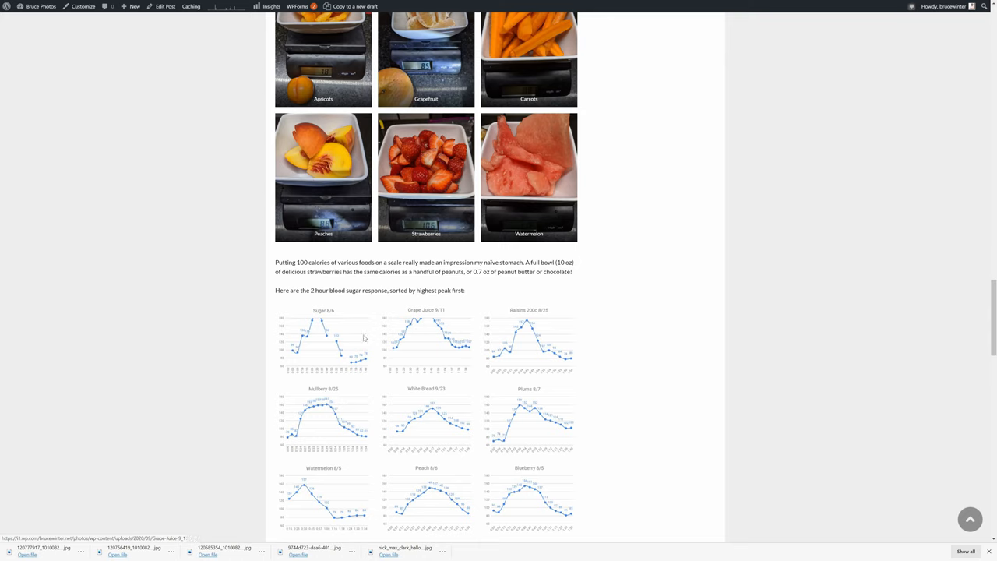
# Step: Scroll through the chart grid to the 'As expected' peaks commentary and raisin and banana-yogurt charts
pyautogui.scroll(-3)
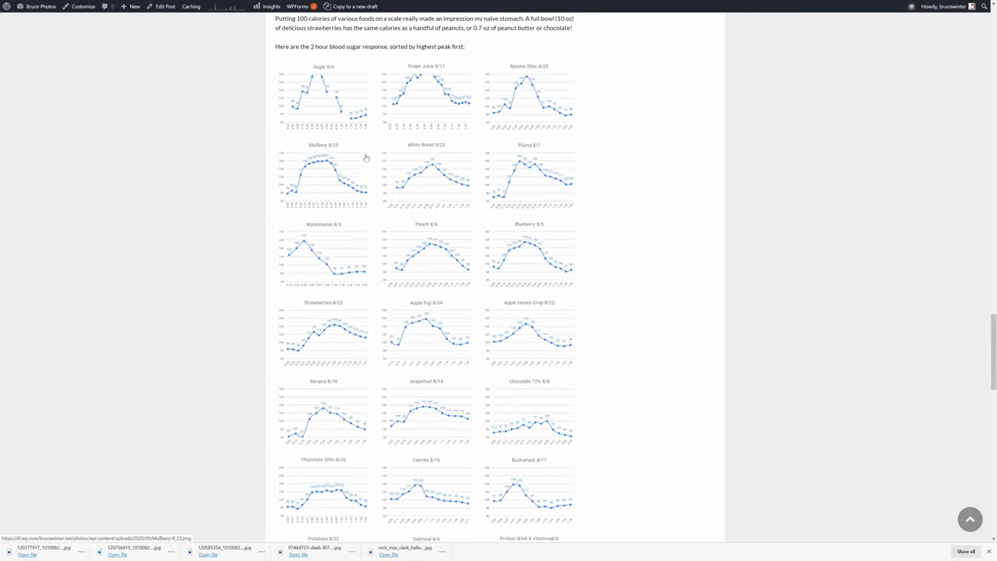
pyautogui.moveTo(312, 103)
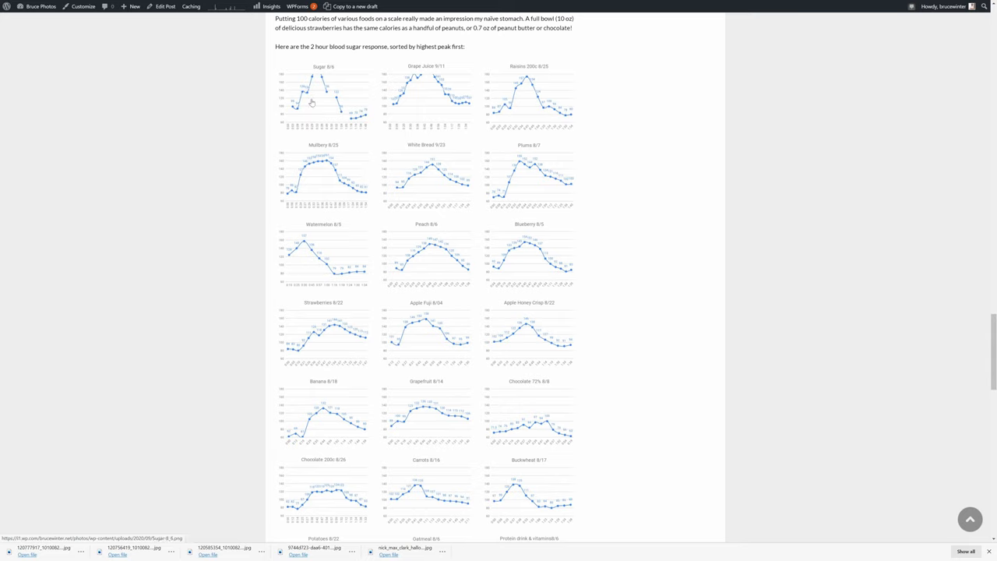
pyautogui.moveTo(293, 112)
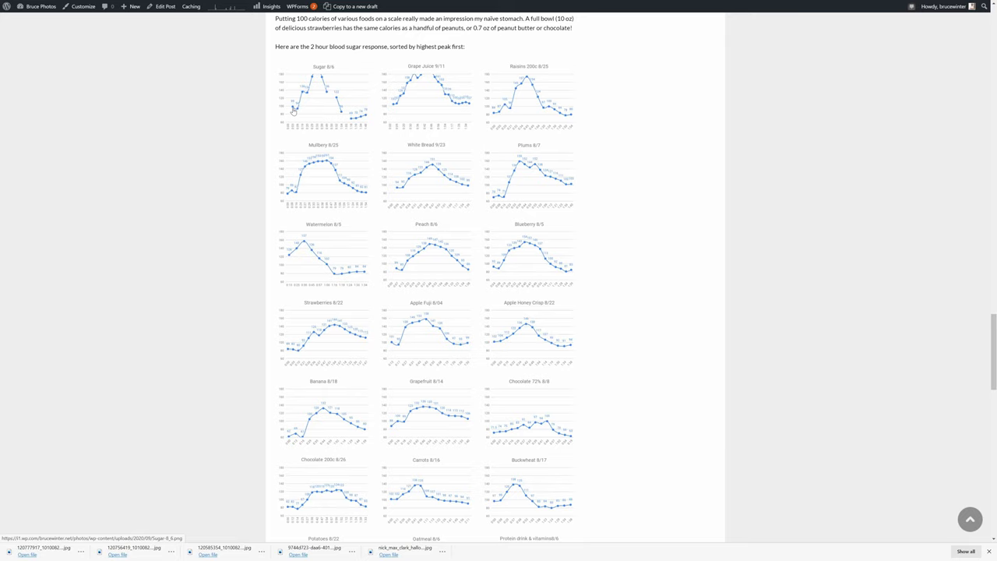
pyautogui.moveTo(314, 97)
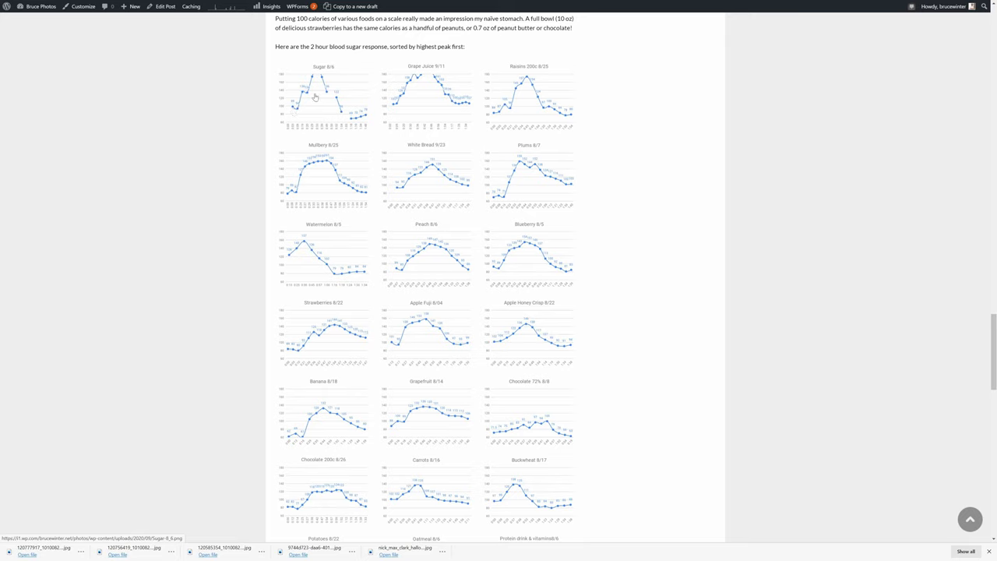
pyautogui.moveTo(315, 93)
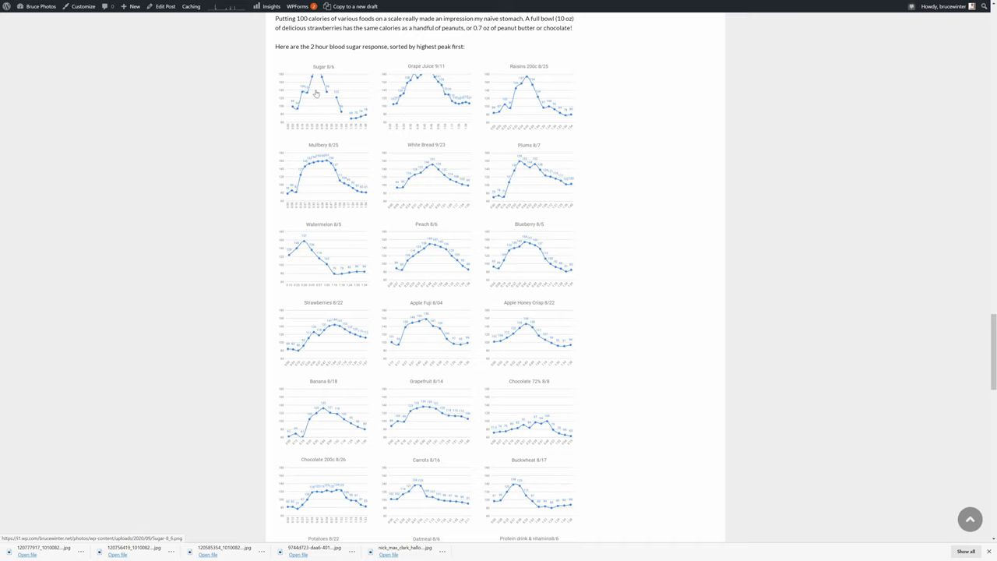
pyautogui.moveTo(315, 75)
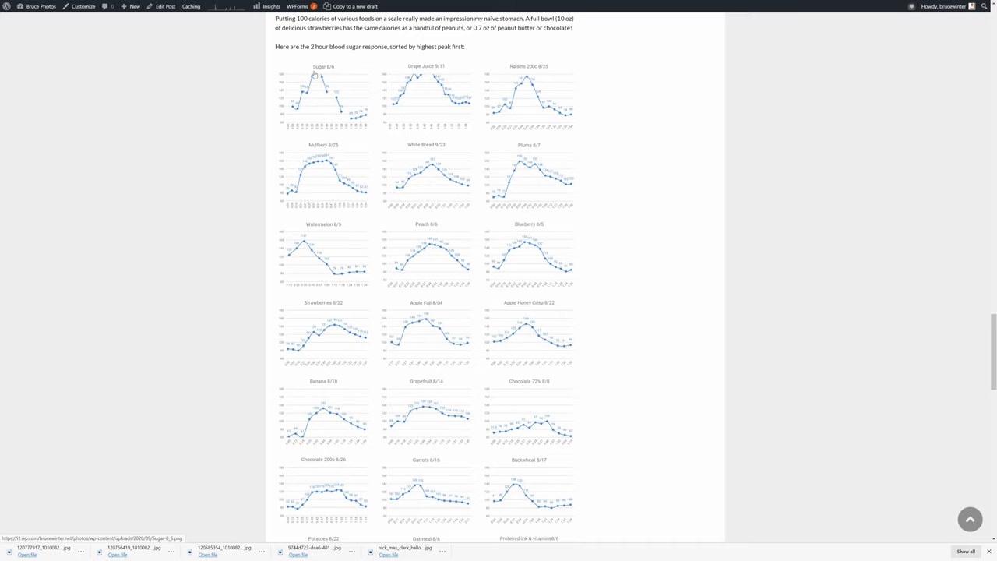
pyautogui.moveTo(316, 76)
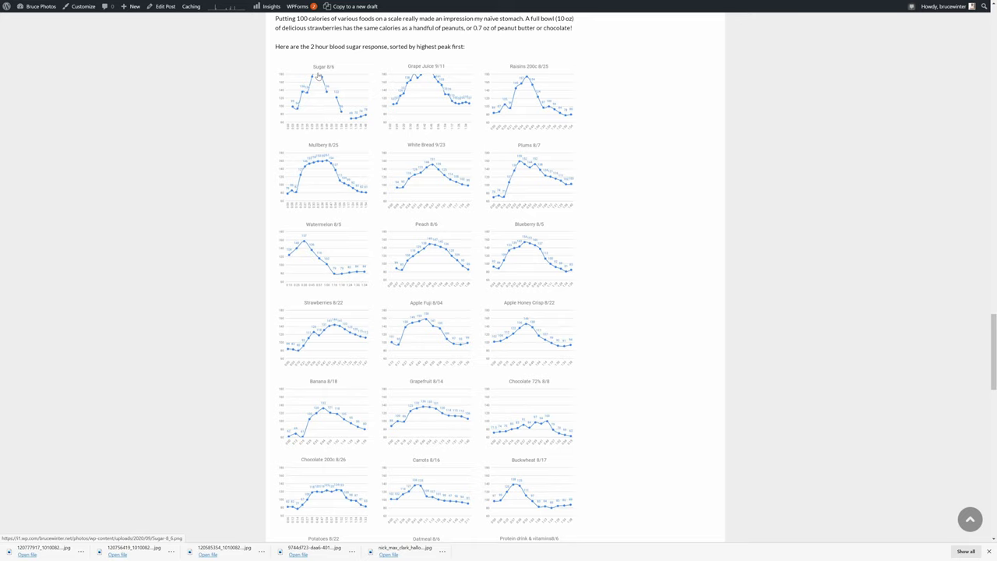
pyautogui.moveTo(405, 106)
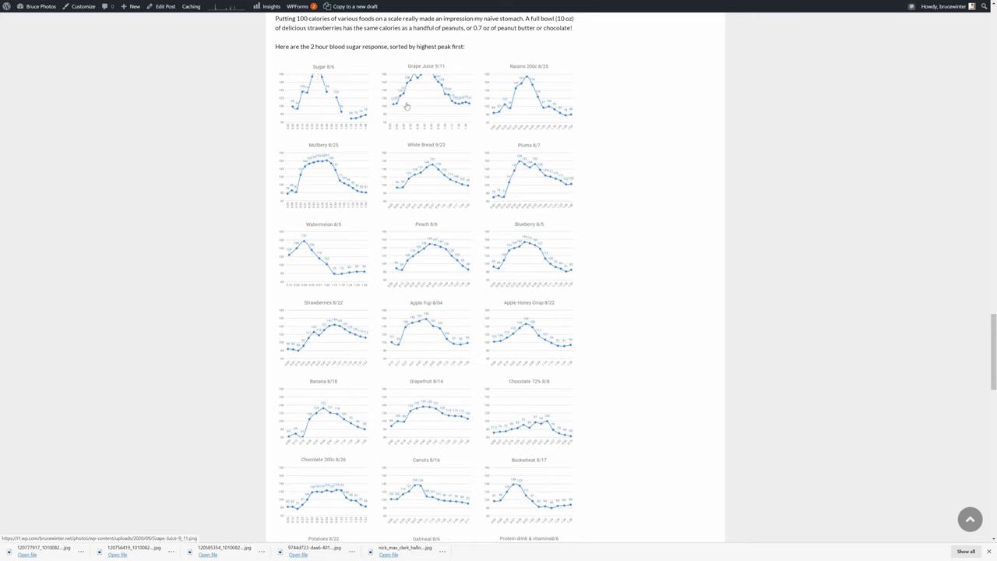
pyautogui.moveTo(520, 106)
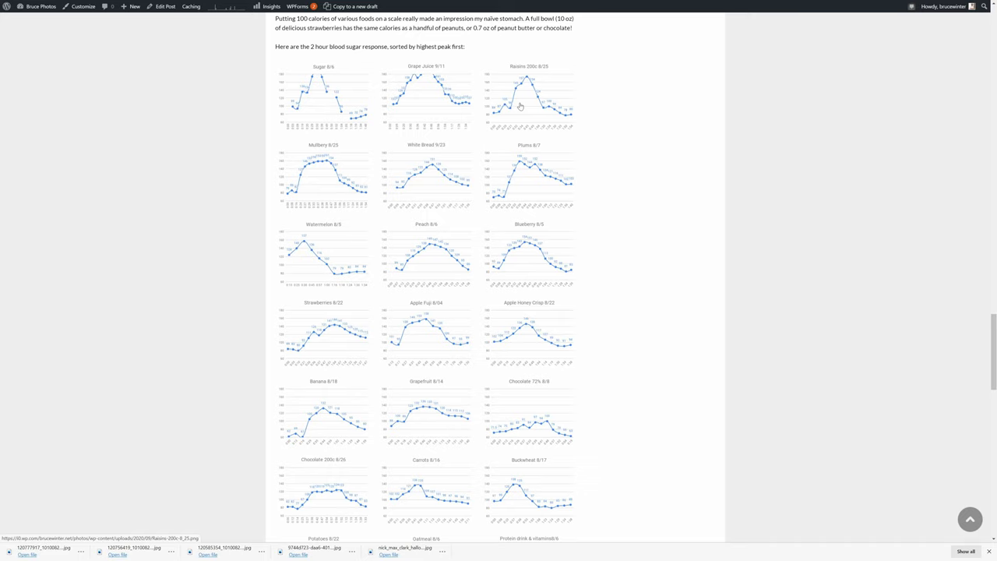
pyautogui.moveTo(452, 167)
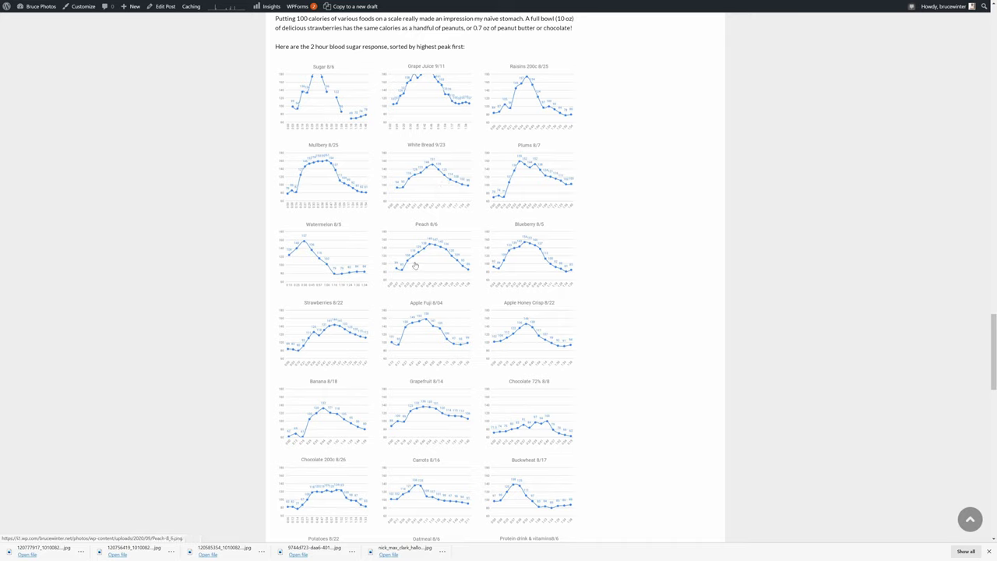
pyautogui.moveTo(442, 245)
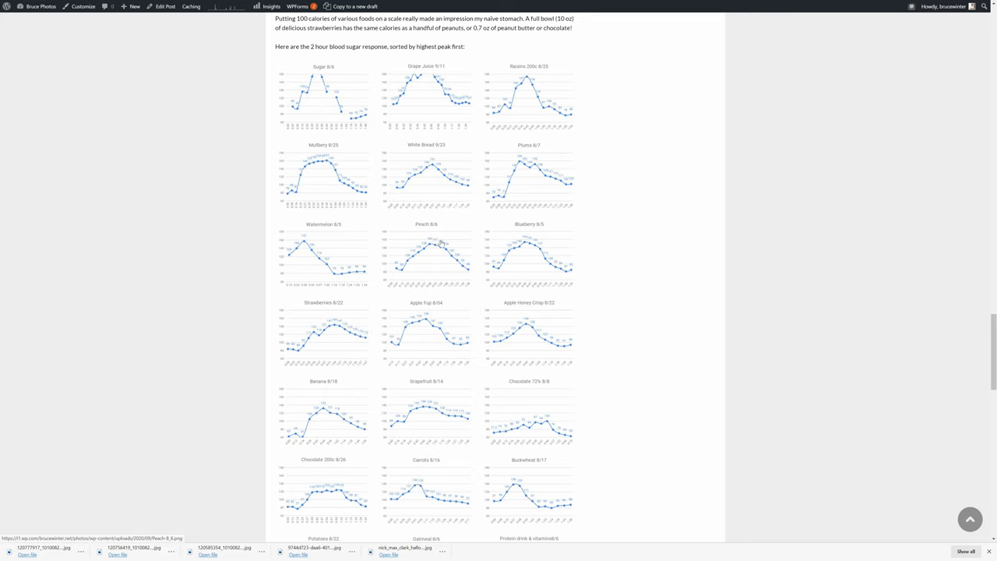
pyautogui.moveTo(448, 253)
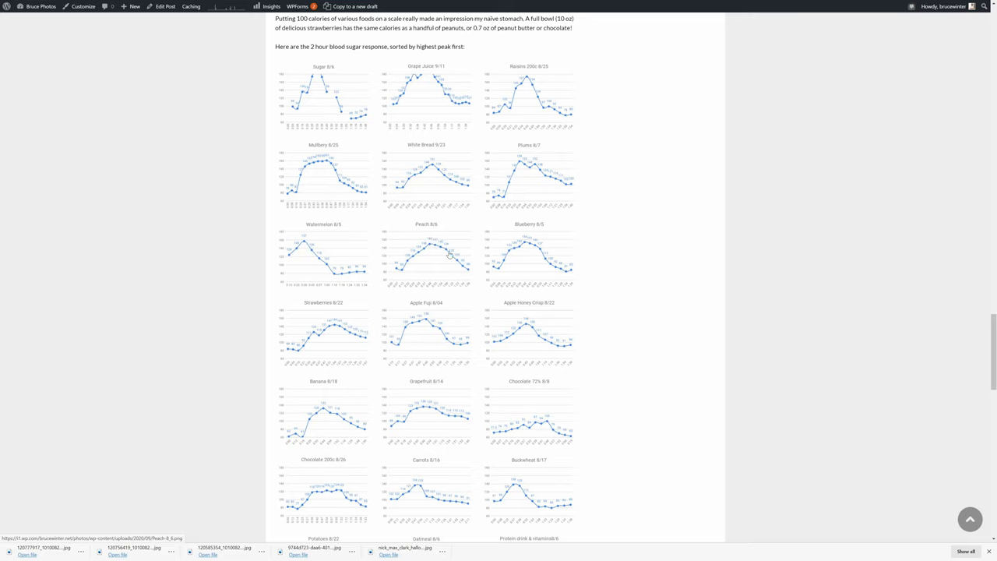
pyautogui.scroll(-3)
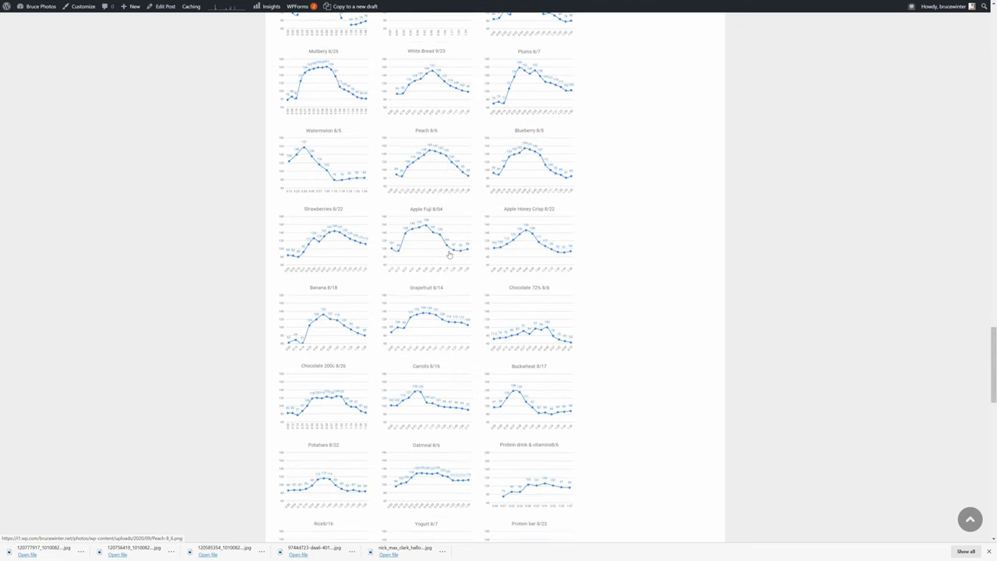
pyautogui.scroll(-3)
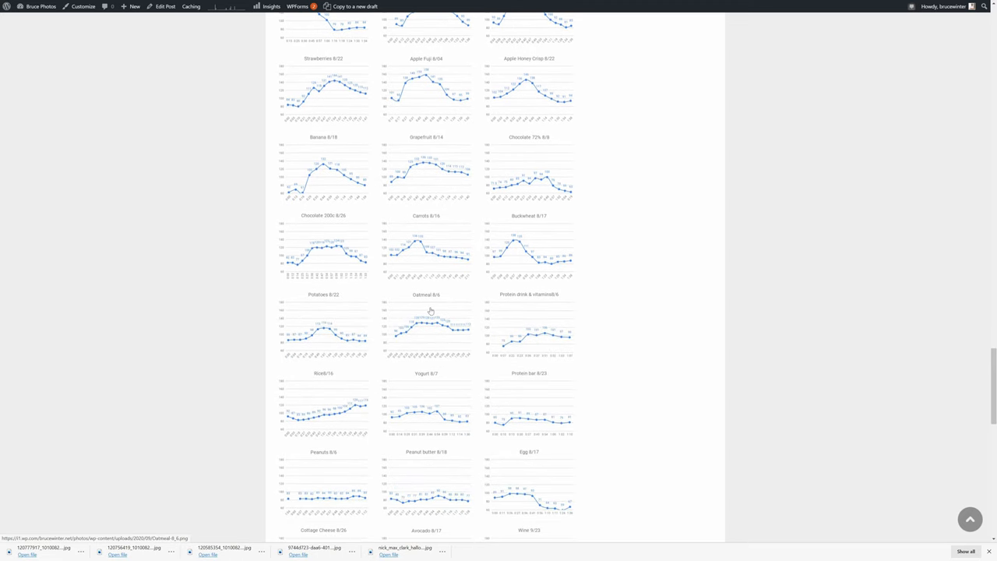
pyautogui.scroll(-3)
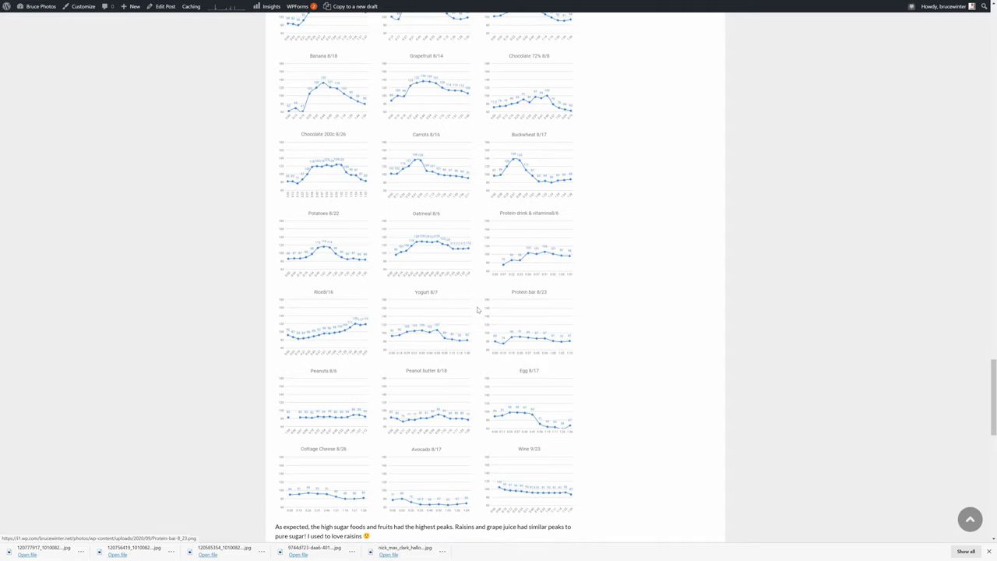
pyautogui.moveTo(430, 326)
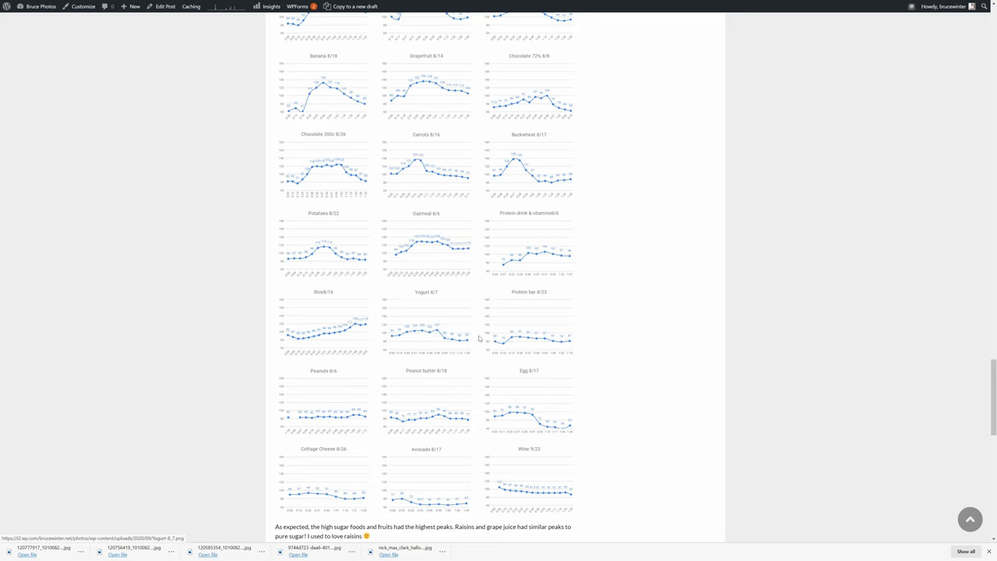
pyautogui.moveTo(502, 338)
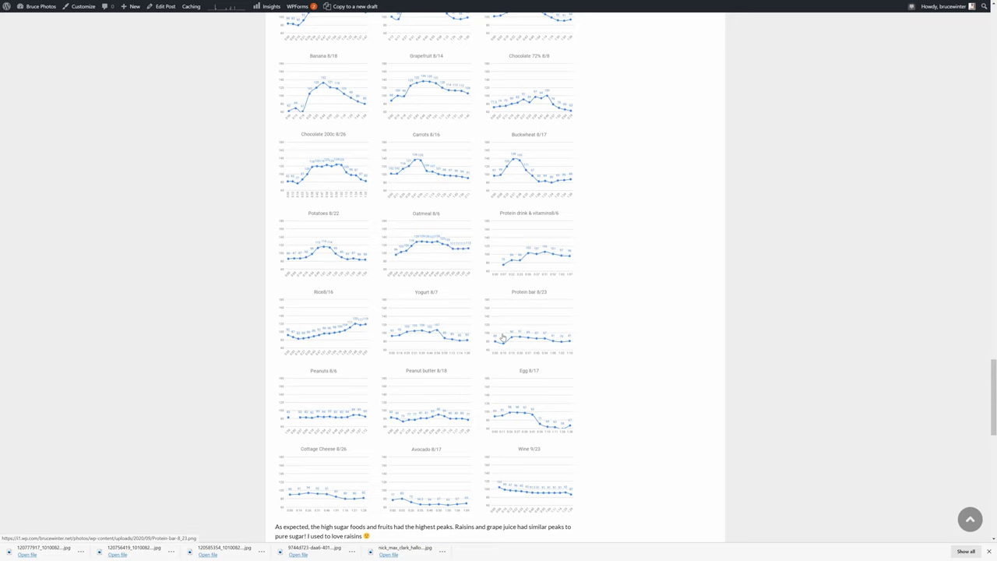
pyautogui.scroll(-3)
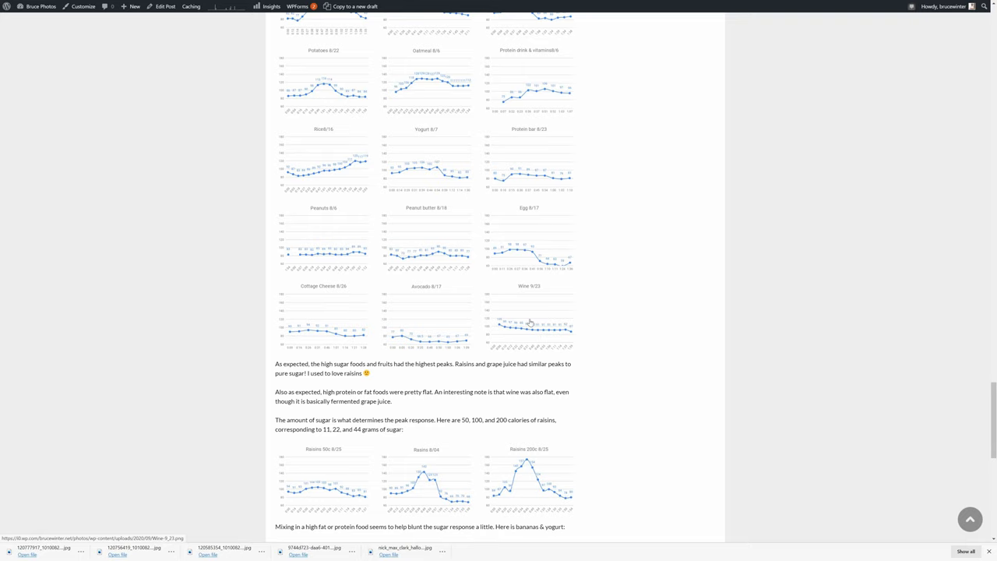
pyautogui.moveTo(546, 322)
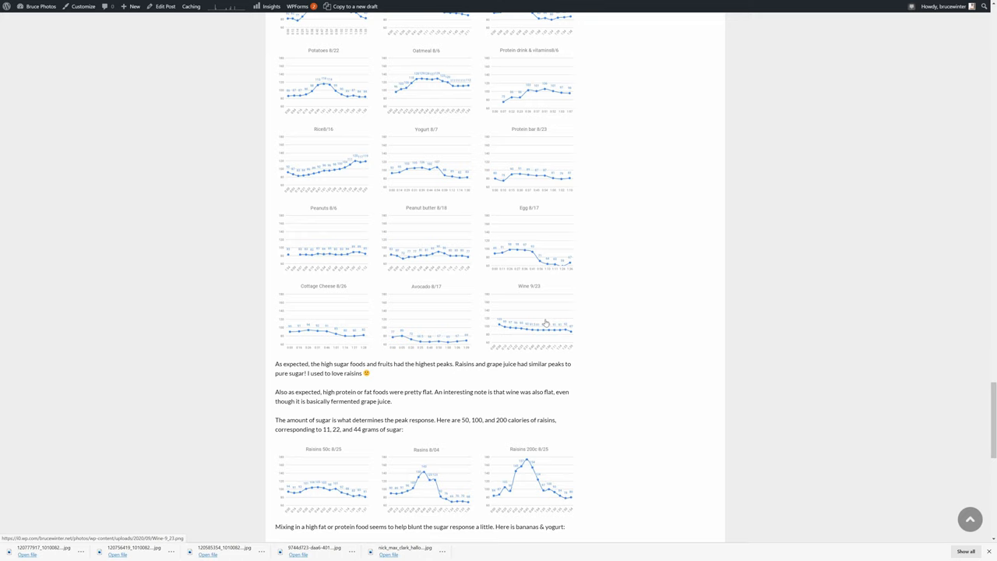
pyautogui.scroll(-3)
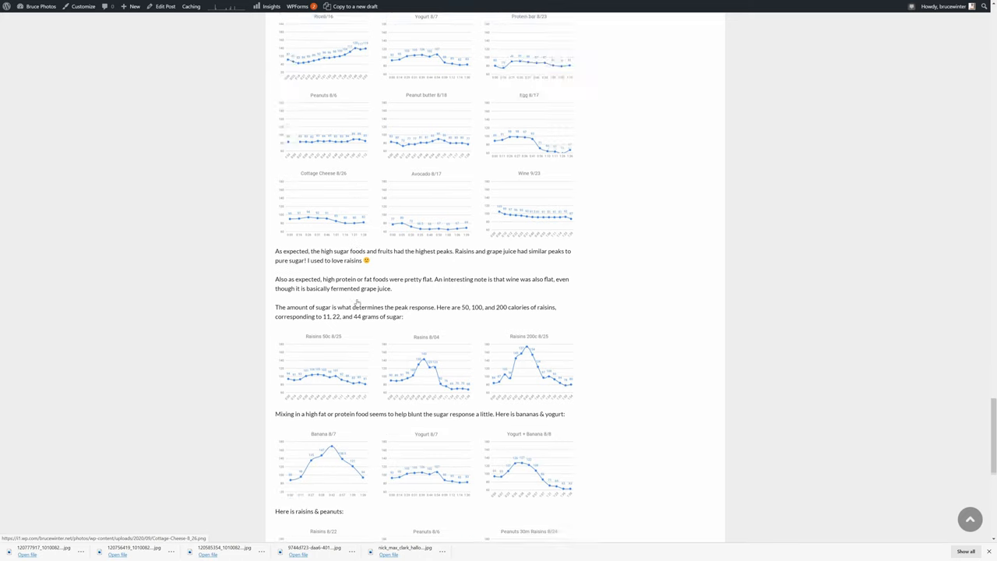
# Step: Scroll slightly to the 'So what is my take away?' paragraph below the raisins and peanuts charts
pyautogui.scroll(-3)
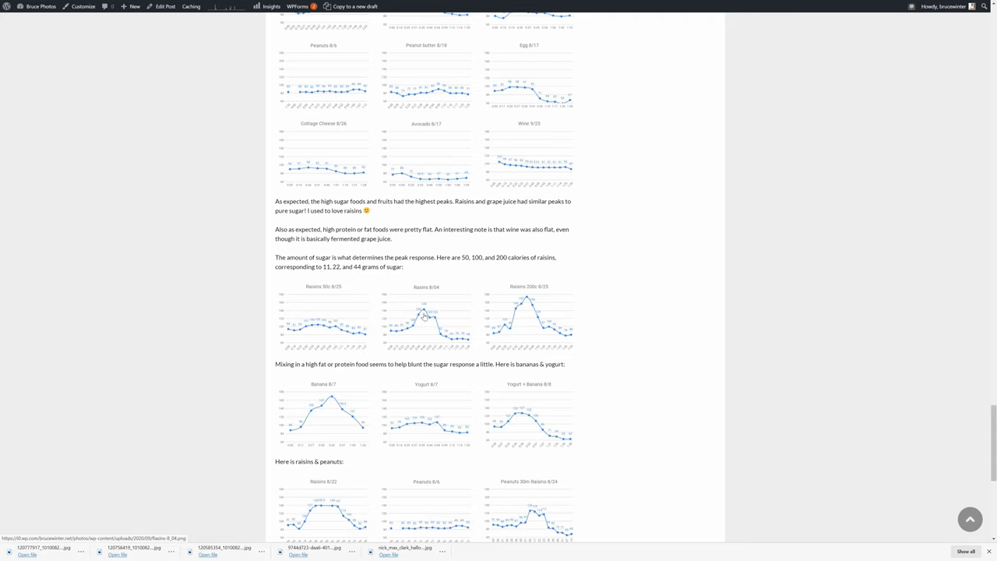
pyautogui.moveTo(533, 315)
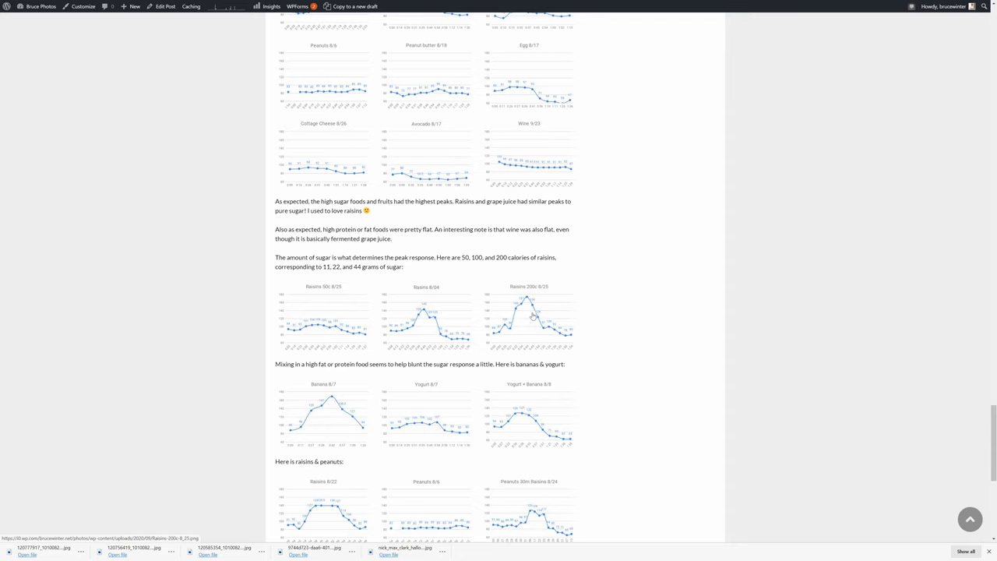
pyautogui.moveTo(532, 299)
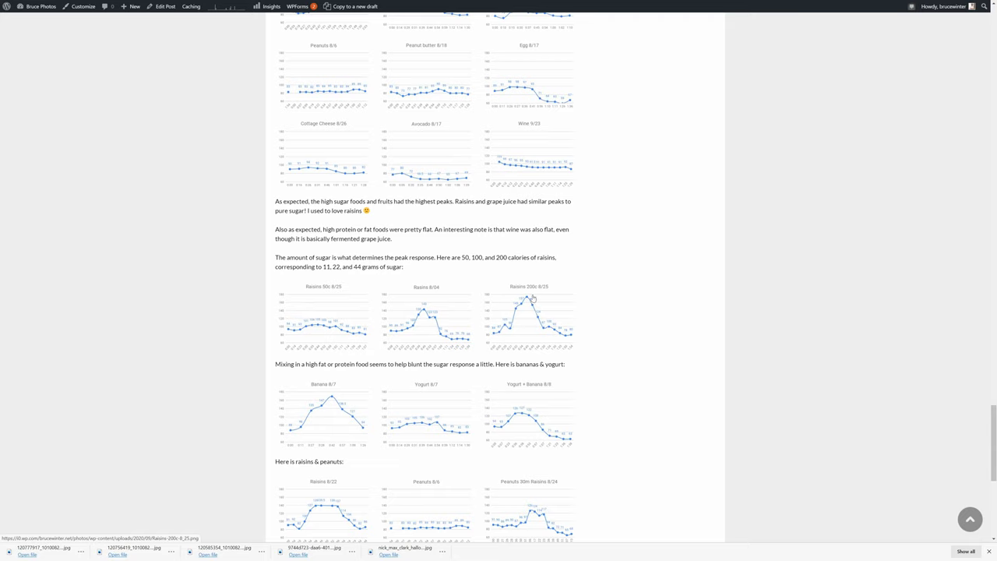
pyautogui.moveTo(538, 304)
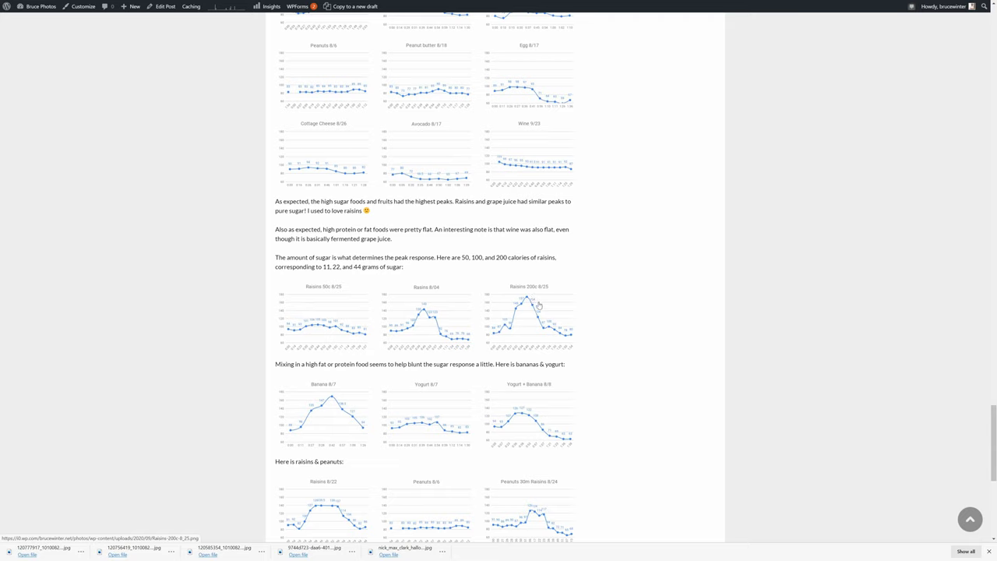
pyautogui.moveTo(534, 321)
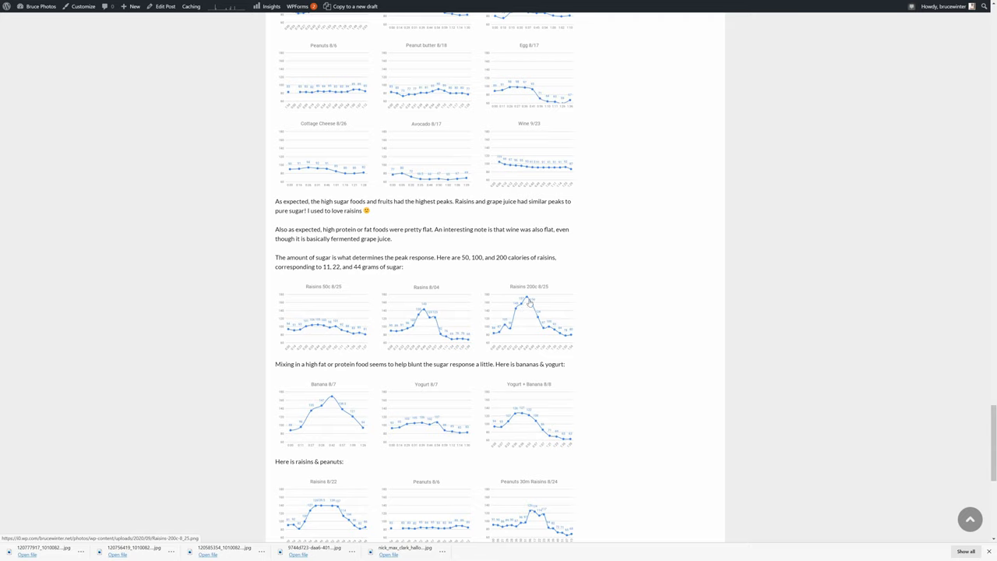
pyautogui.moveTo(548, 321)
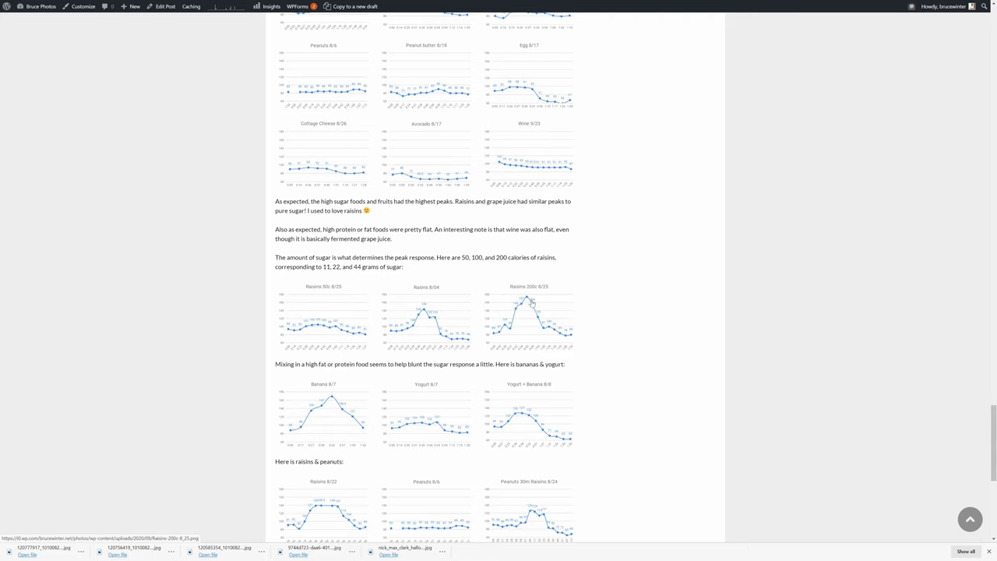
pyautogui.moveTo(530, 302)
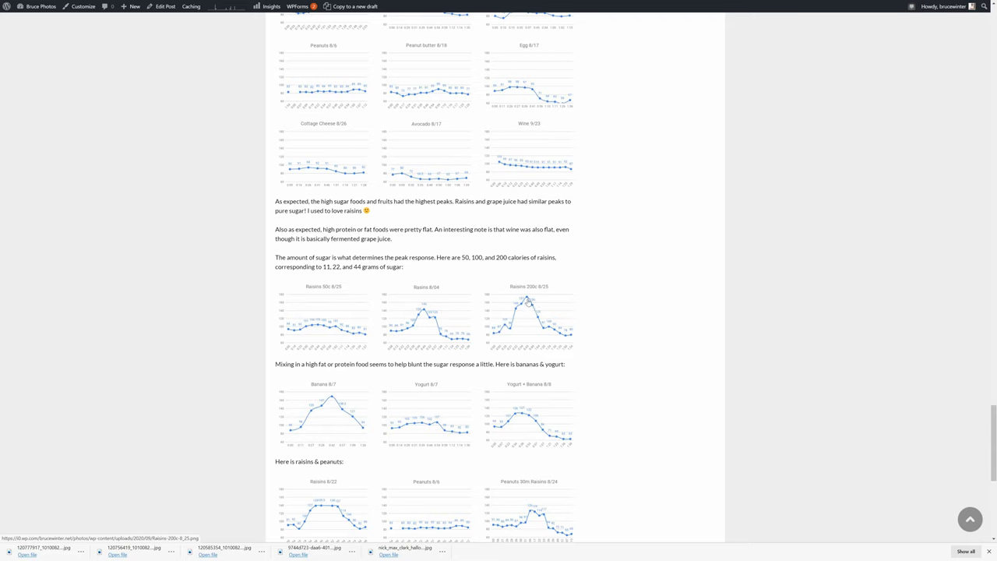
pyautogui.moveTo(543, 330)
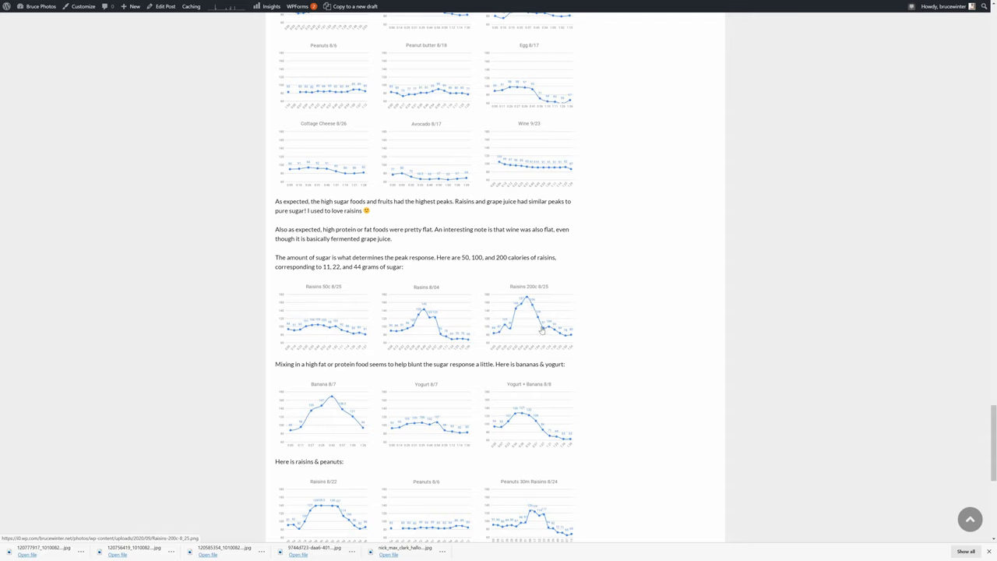
pyautogui.moveTo(527, 302)
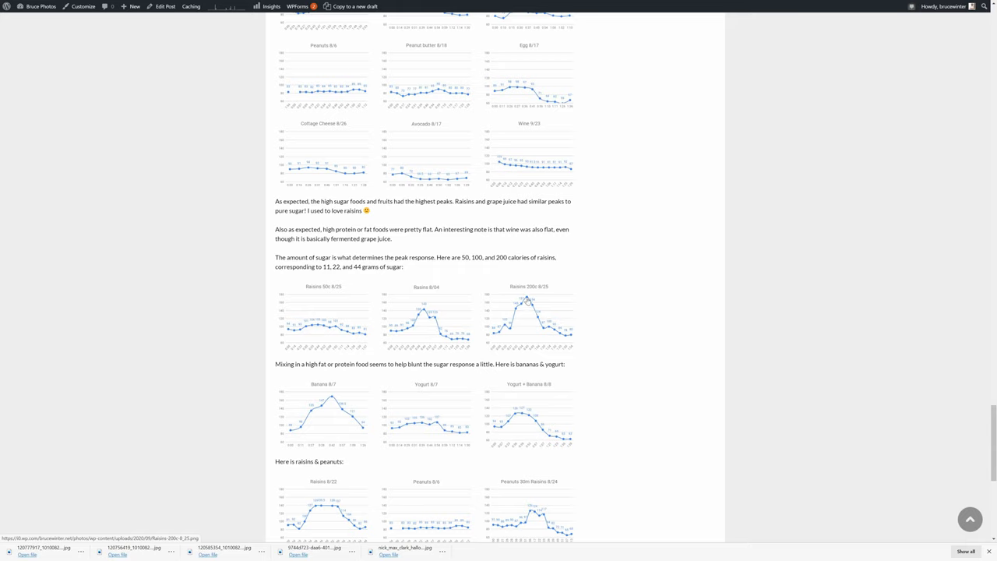
pyautogui.moveTo(508, 327)
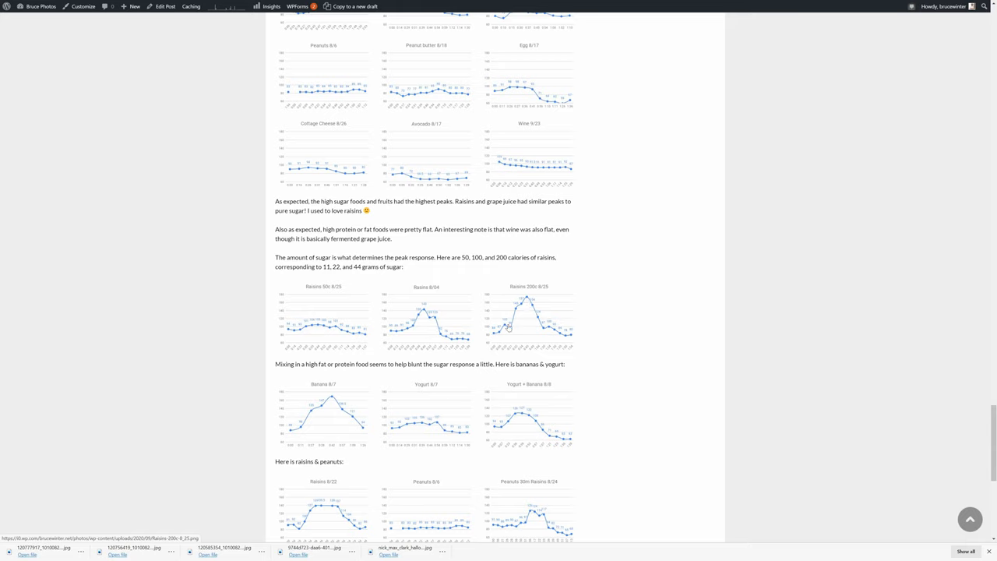
pyautogui.moveTo(551, 307)
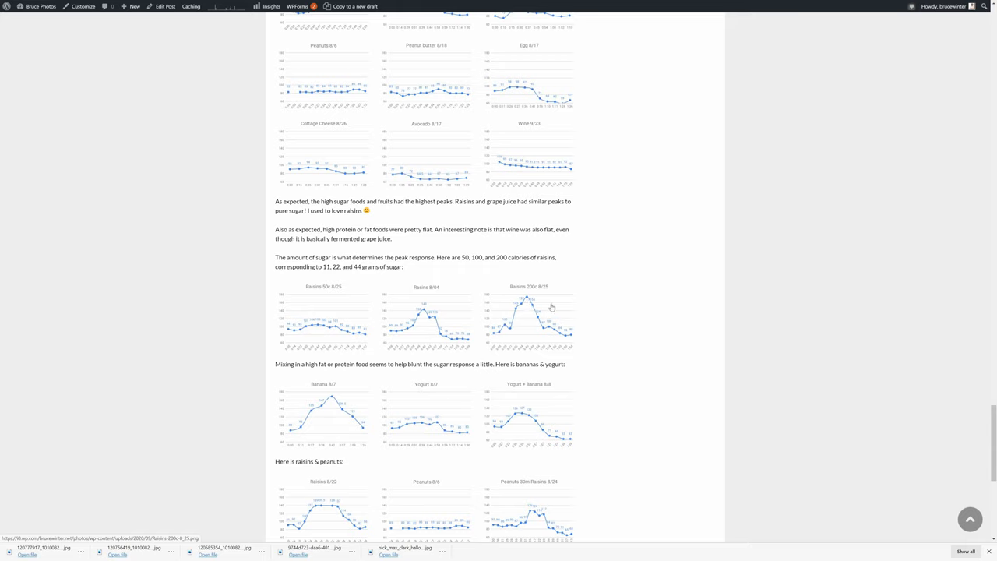
pyautogui.moveTo(583, 331)
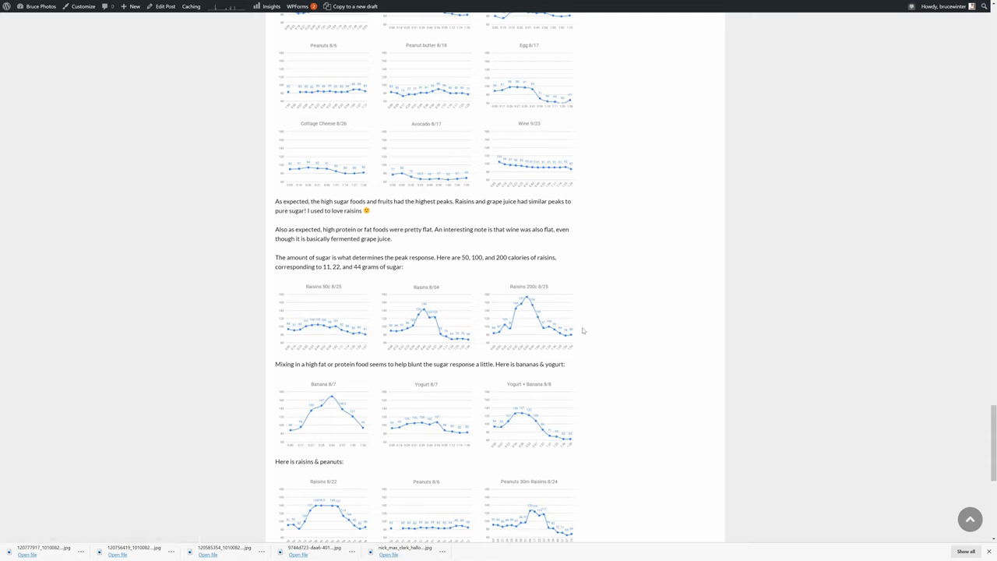
pyautogui.moveTo(586, 321)
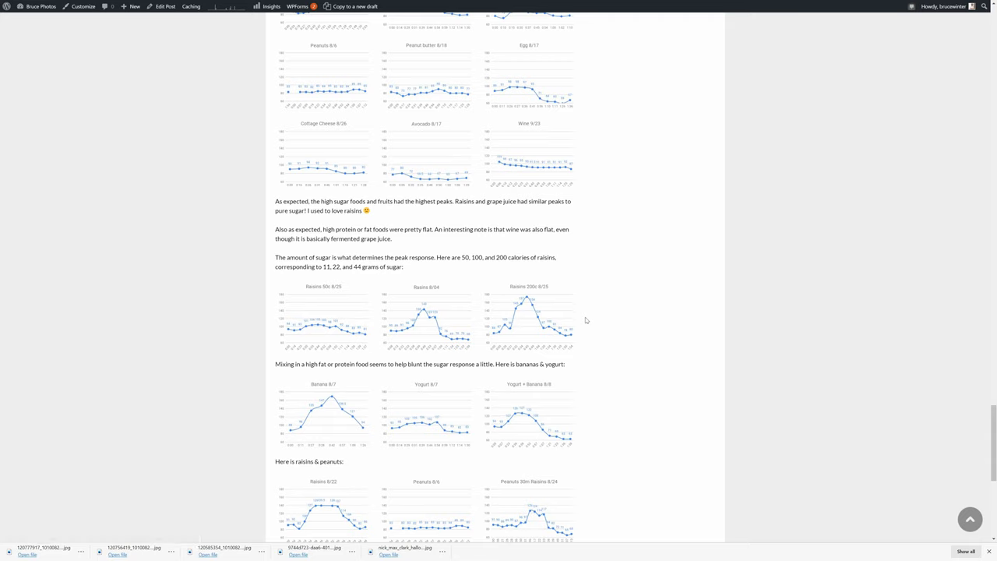
pyautogui.moveTo(592, 331)
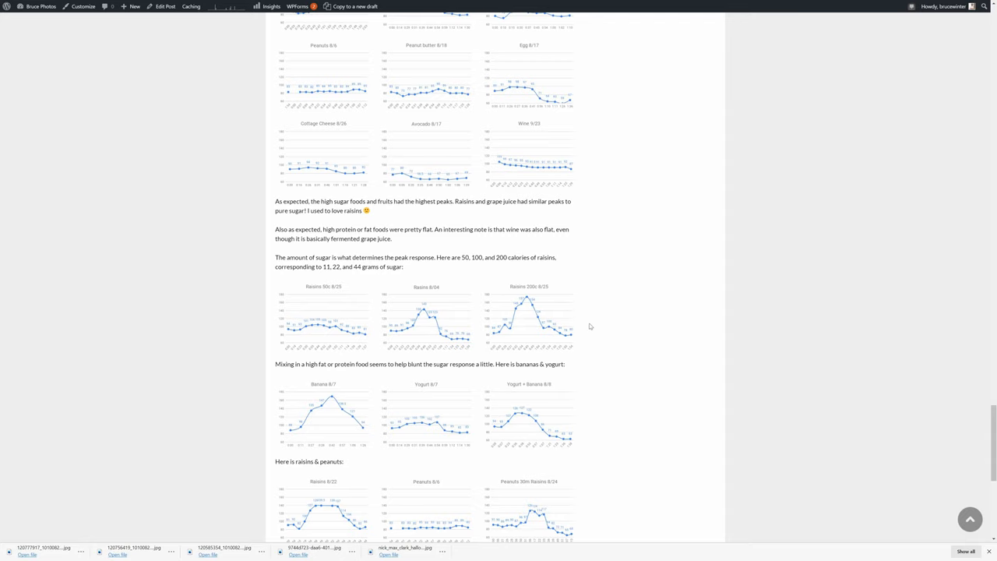
pyautogui.moveTo(583, 325)
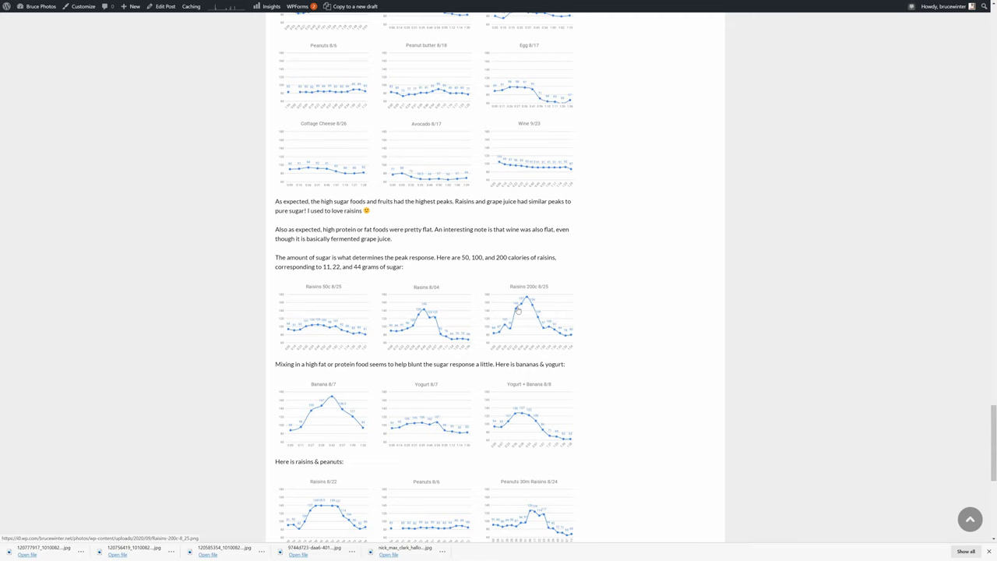
pyautogui.moveTo(586, 319)
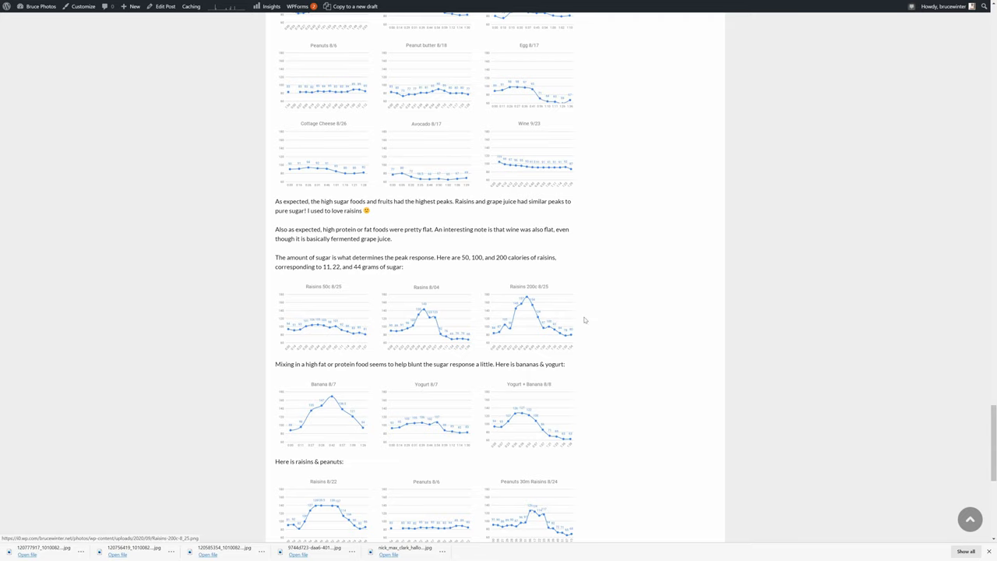
pyautogui.scroll(-3)
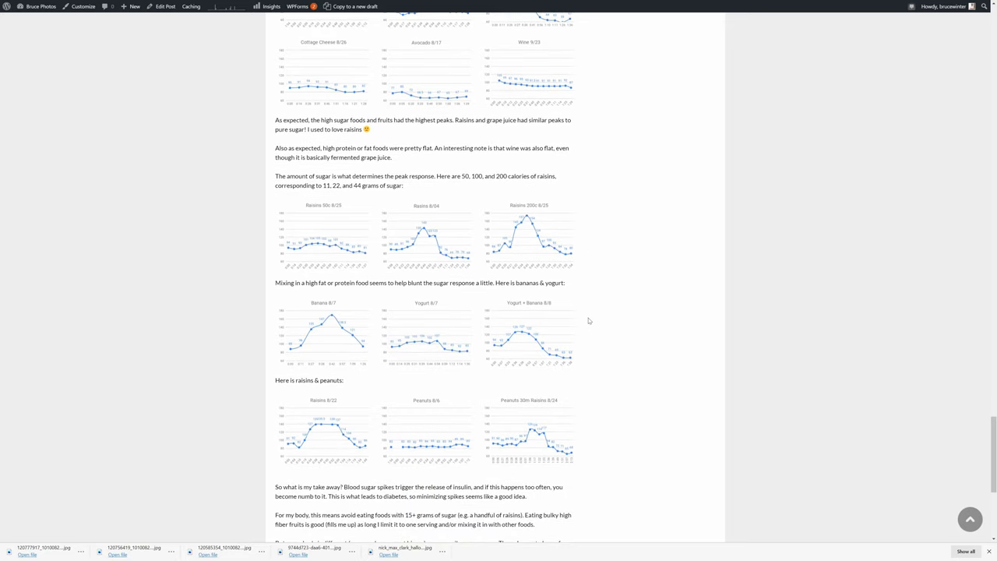
pyautogui.moveTo(279, 349)
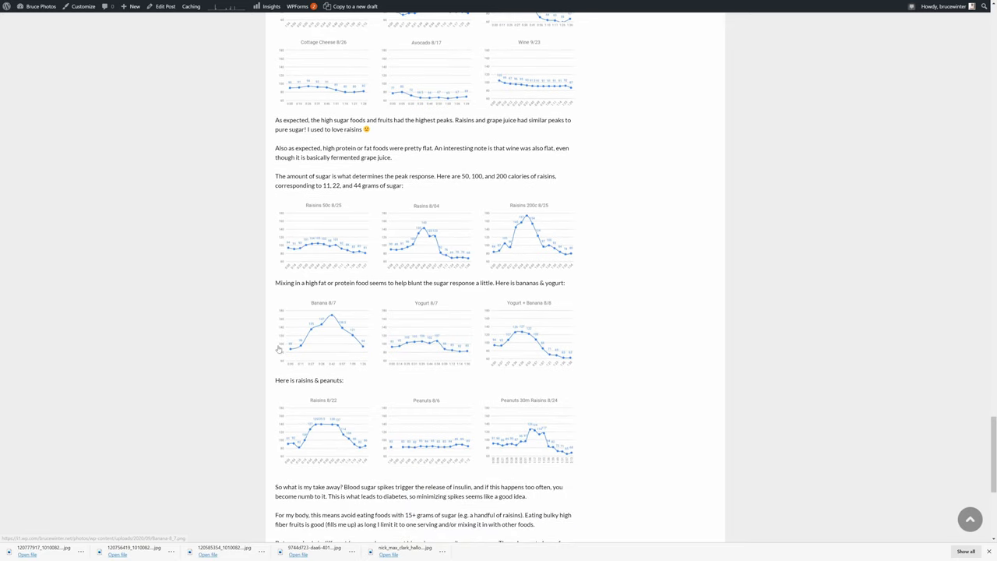
pyautogui.moveTo(321, 334)
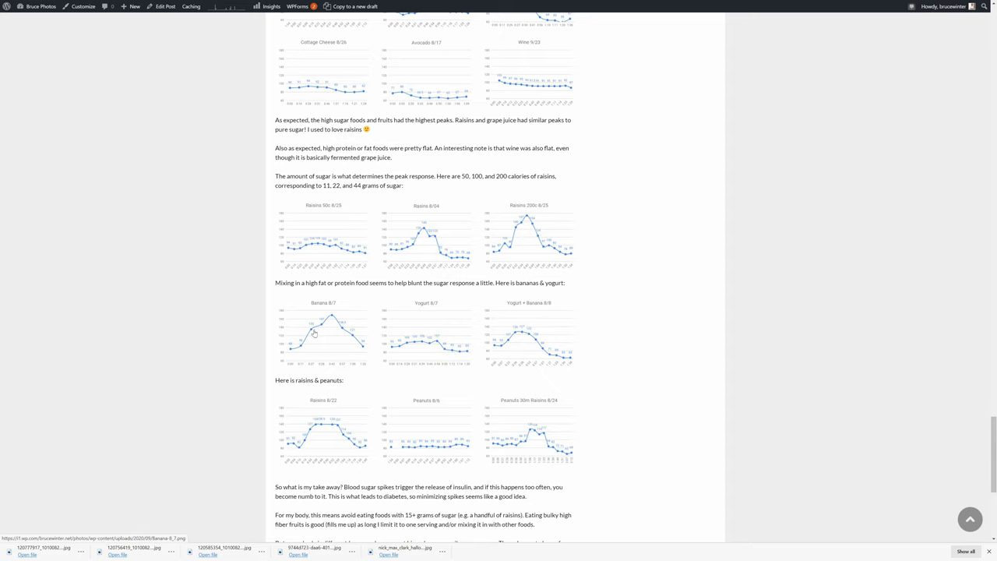
pyautogui.moveTo(466, 349)
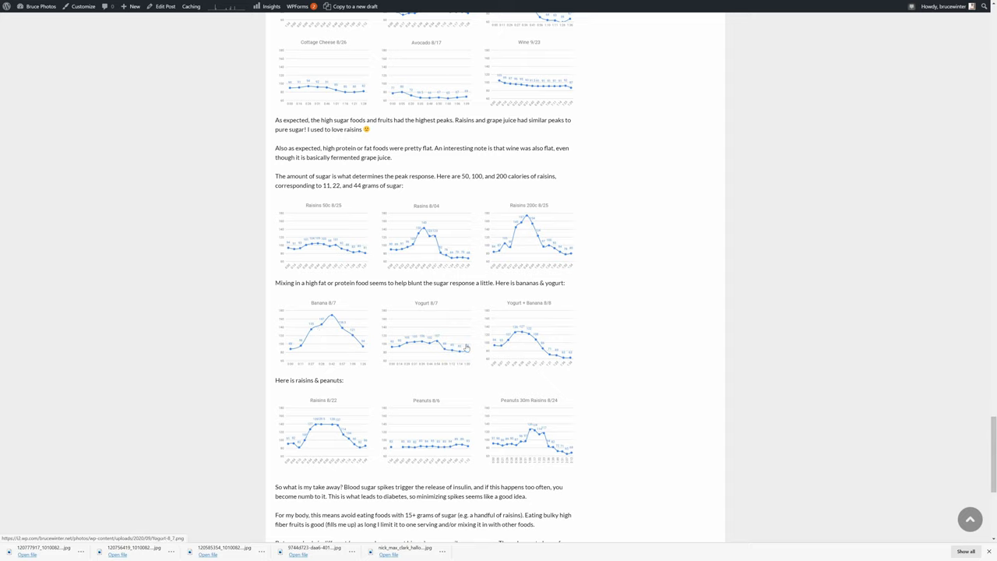
pyautogui.moveTo(523, 346)
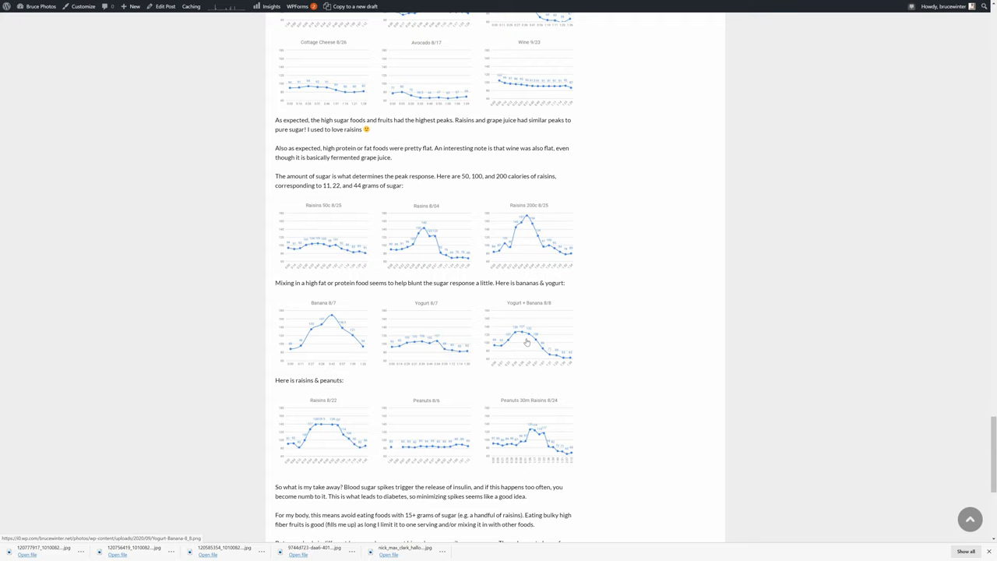
pyautogui.moveTo(547, 348)
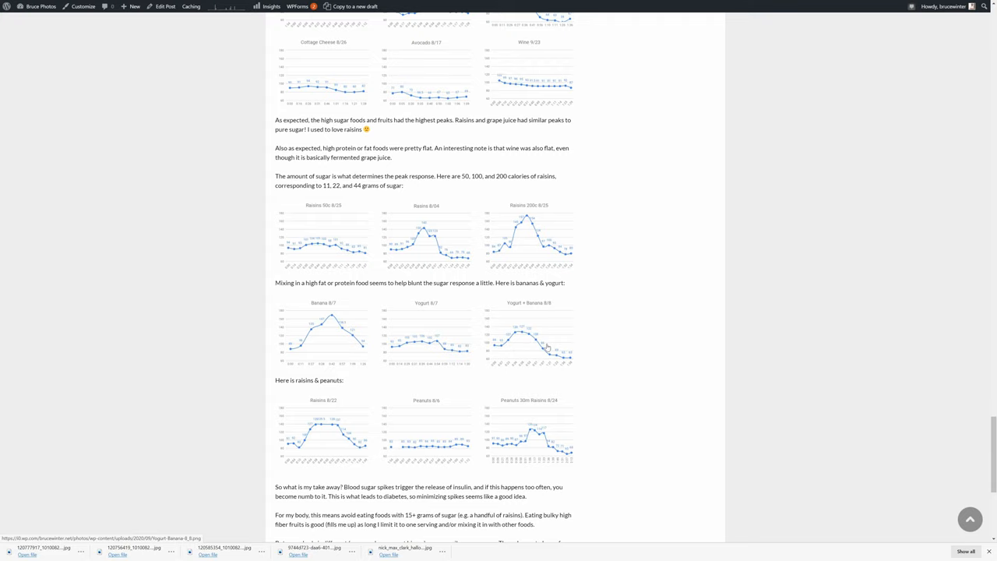
pyautogui.moveTo(508, 362)
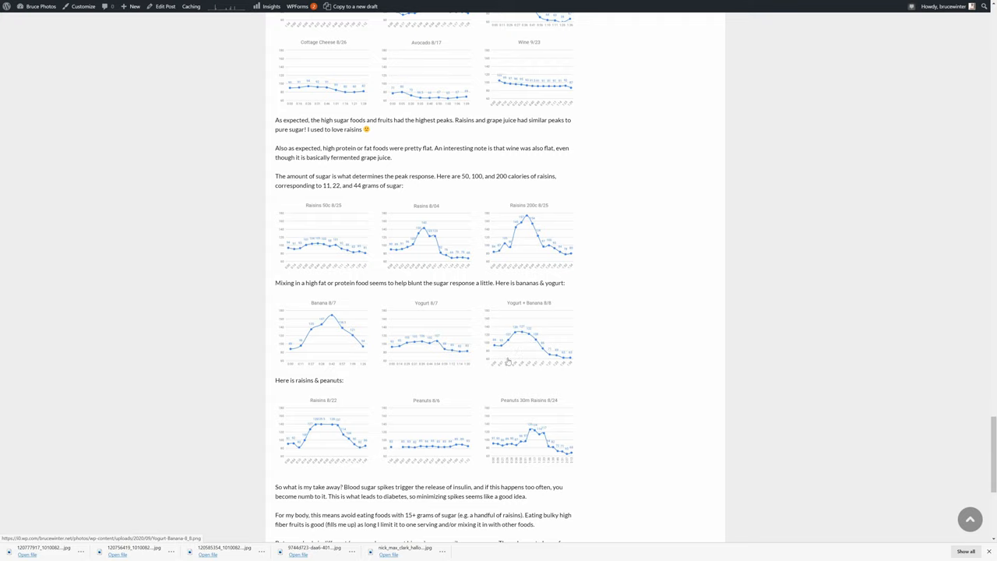
pyautogui.scroll(-3)
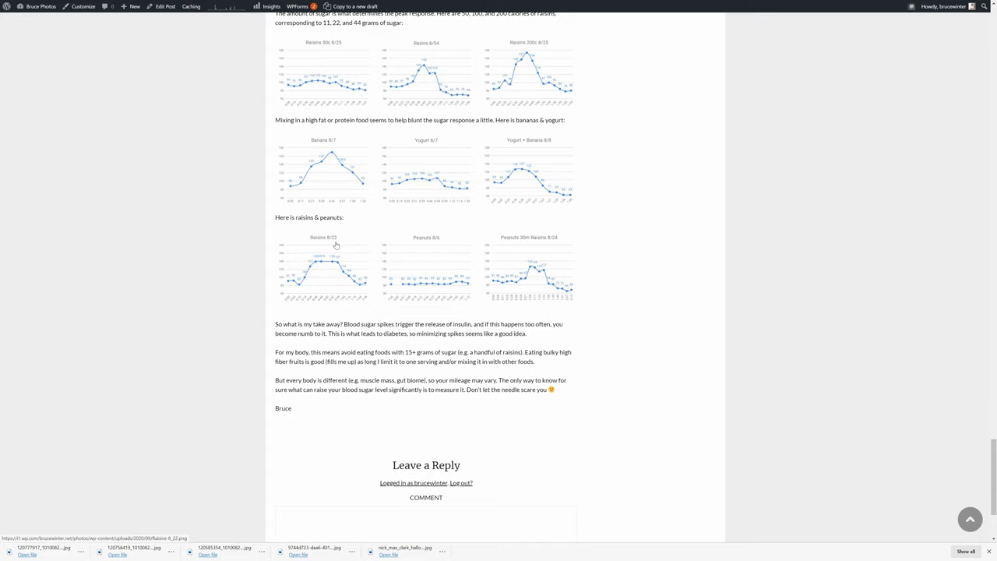
pyautogui.moveTo(377, 255)
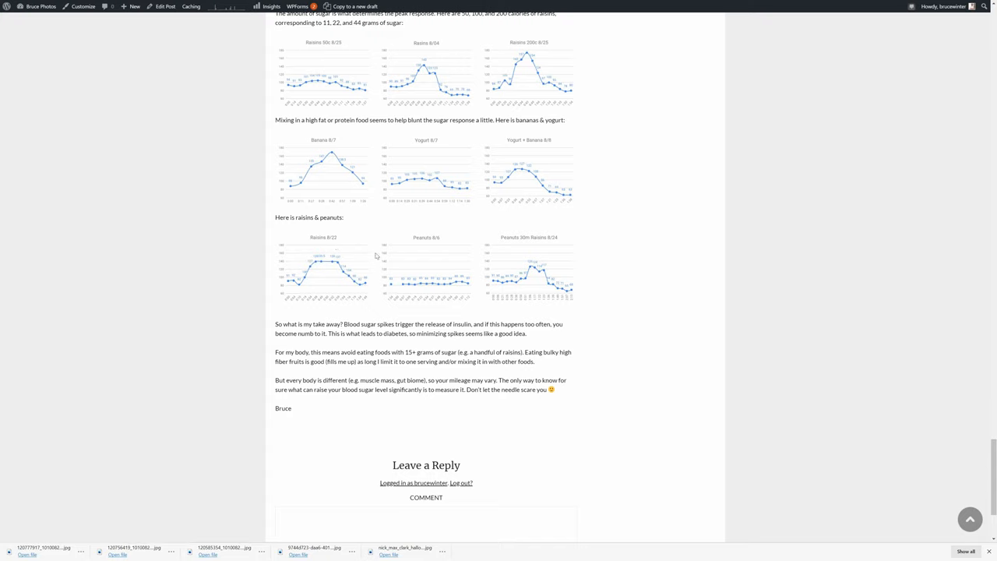